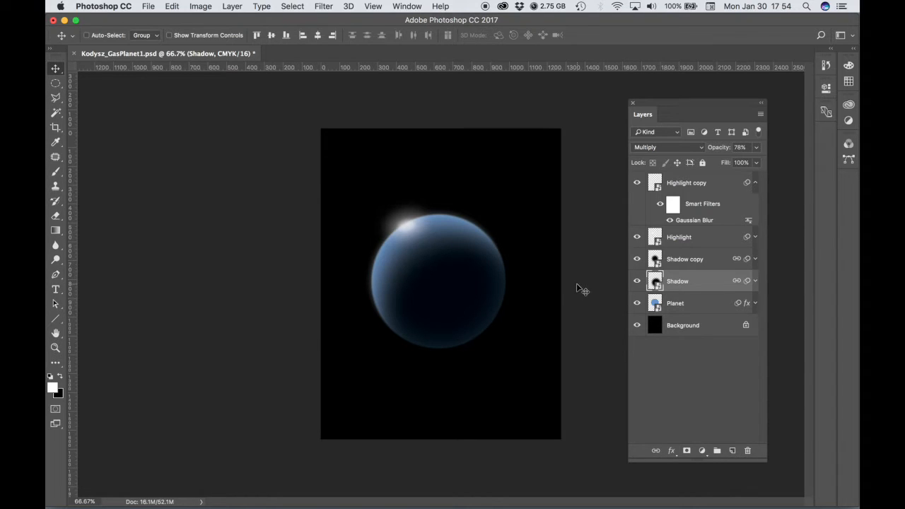
mouse_move(520, 294)
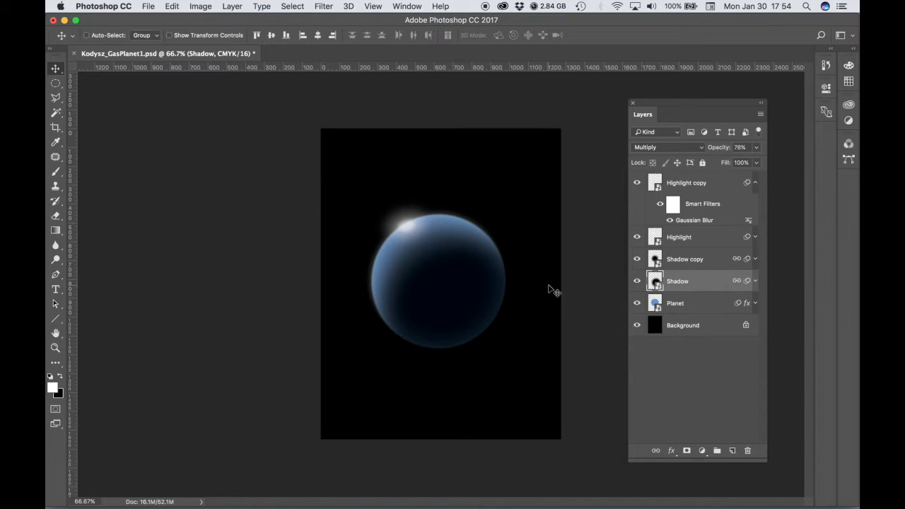
mouse_move(565, 290)
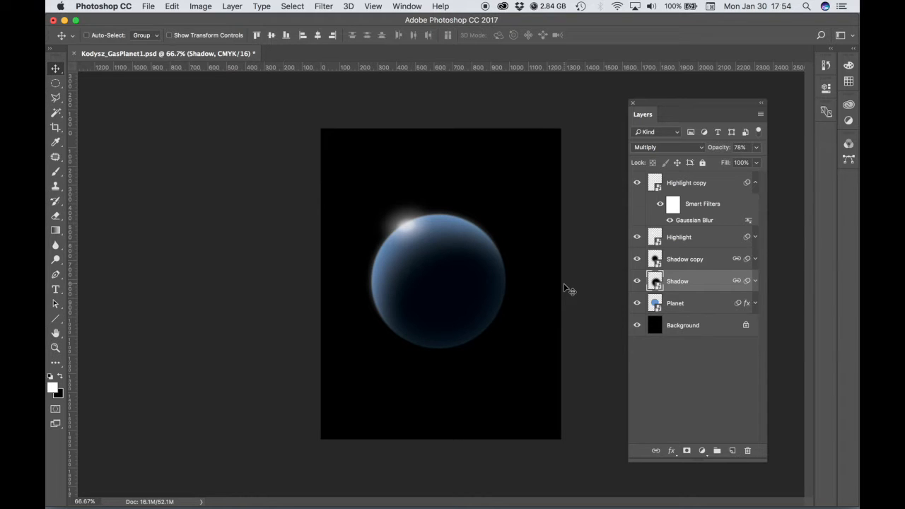
mouse_move(579, 285)
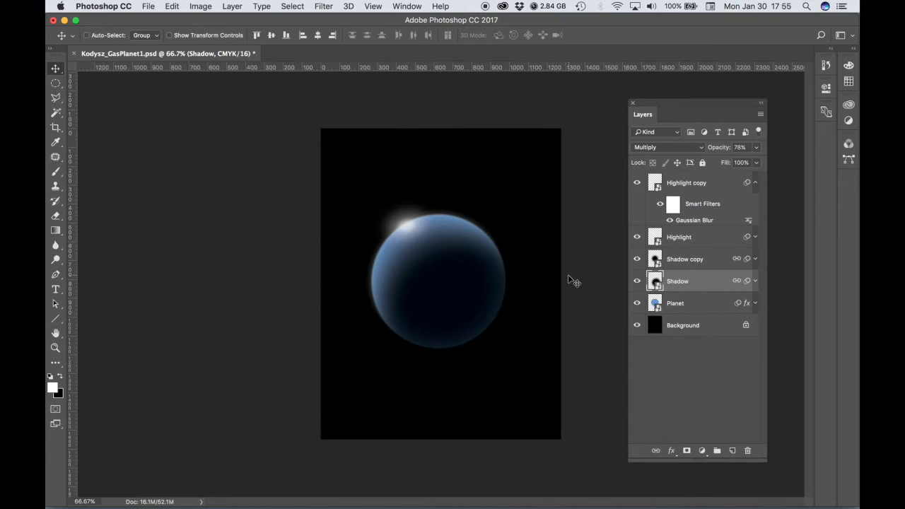
mouse_move(585, 276)
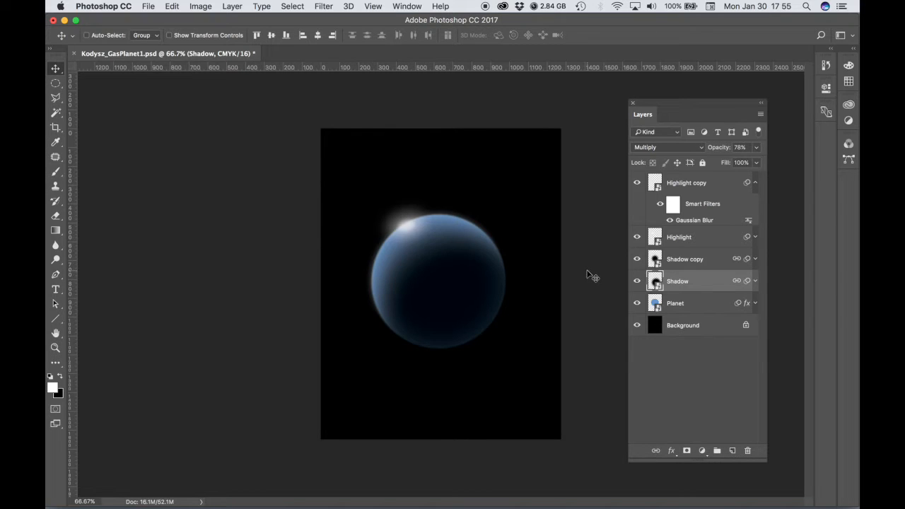
mouse_move(85, 68)
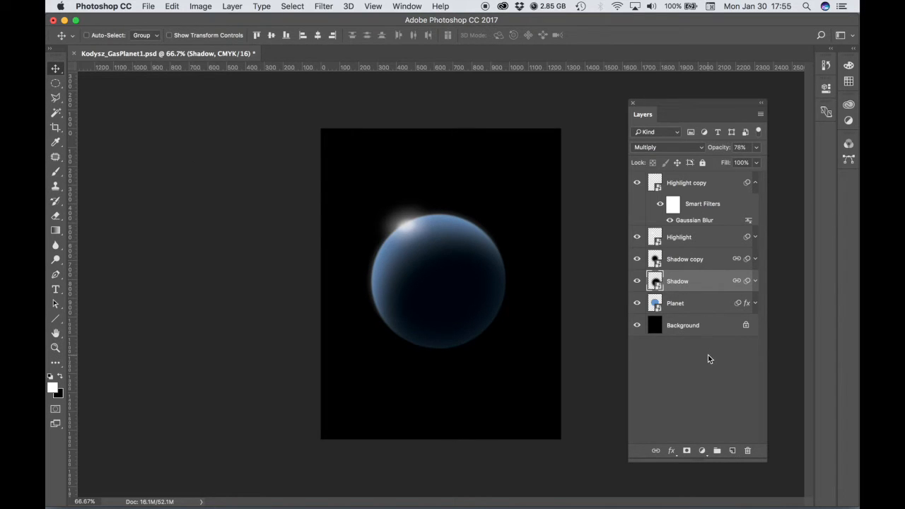
Save the planet as Kodysz_GasPlanet2.psd, keeping maximum compatibility.
left_click(147, 6)
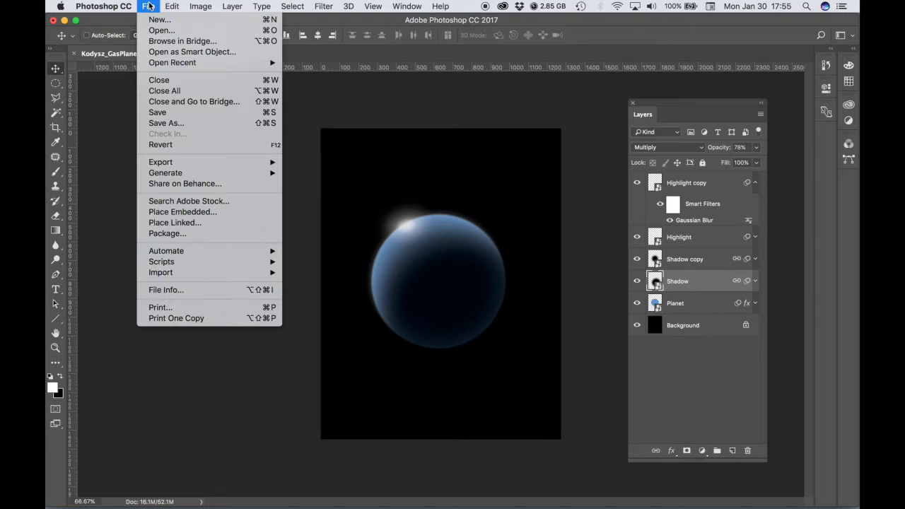
left_click(165, 122)
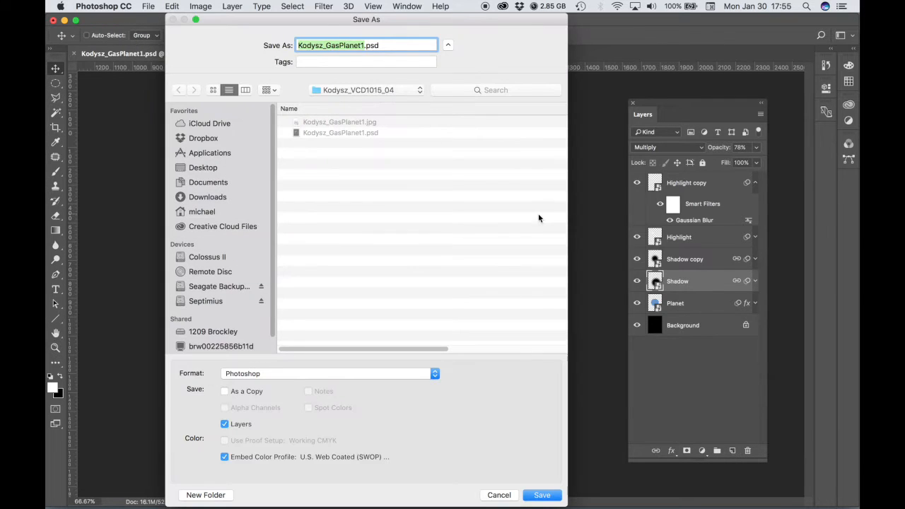
left_click(363, 45)
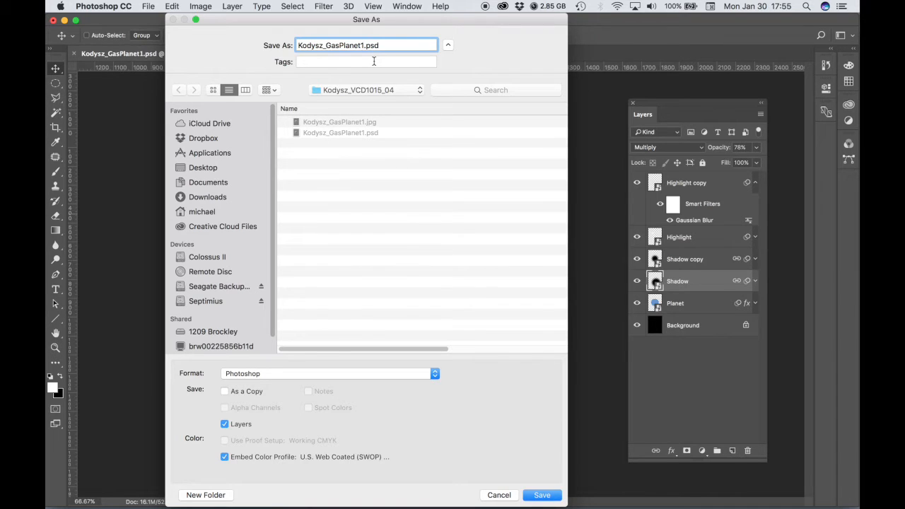
type("2")
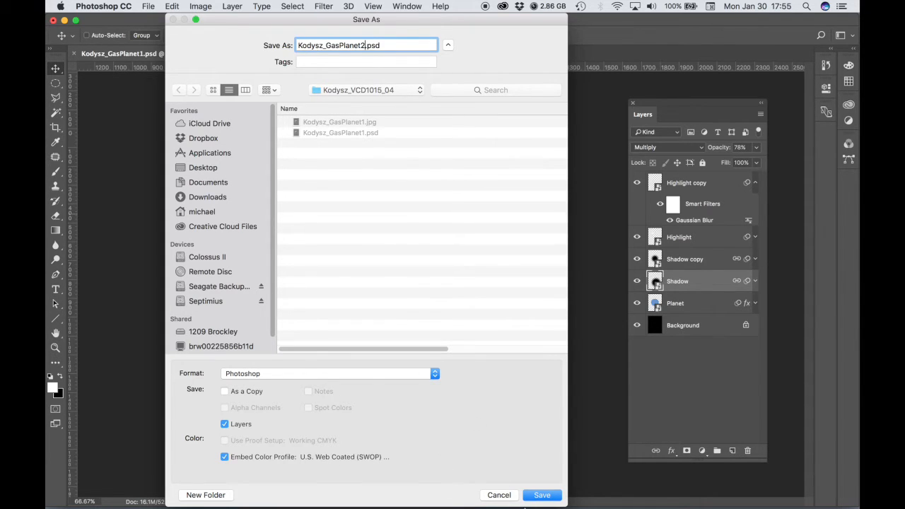
left_click(542, 495)
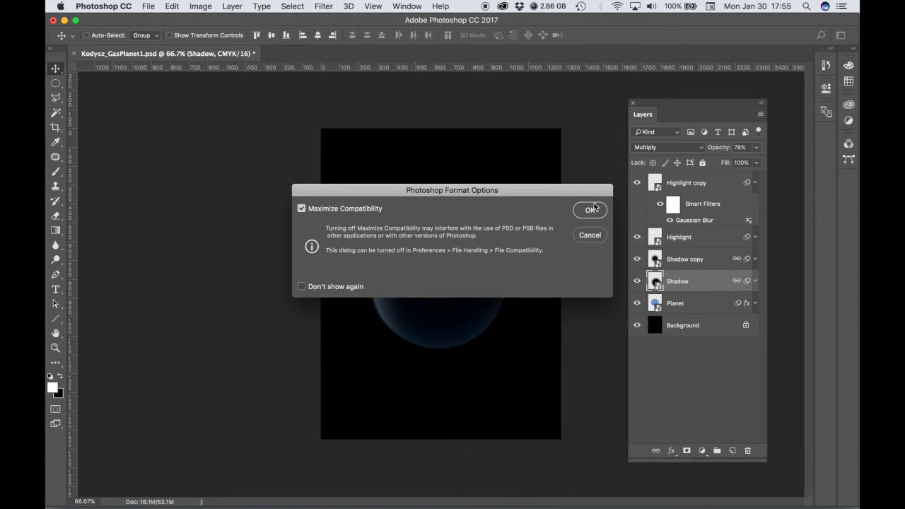
left_click(591, 210)
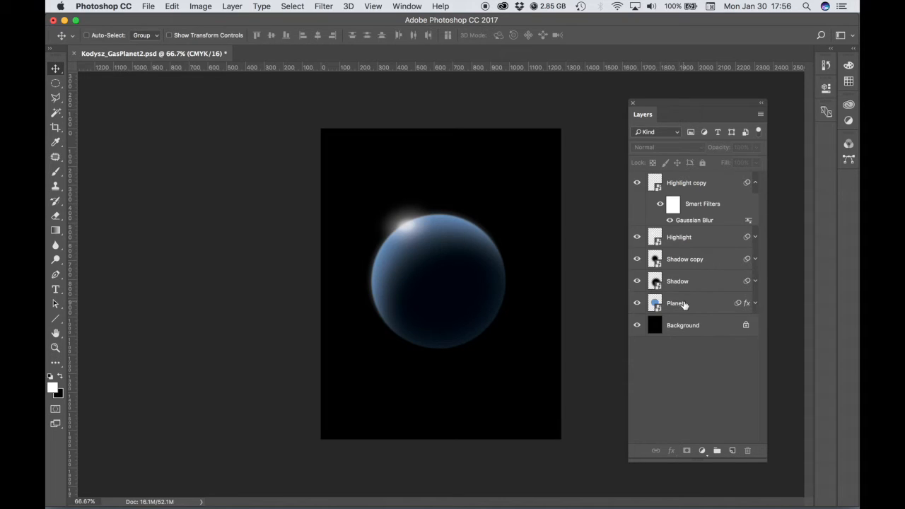
Toggle the Planet layer's visibility, expand its effects, and select it for duplicating.
left_click(676, 302)
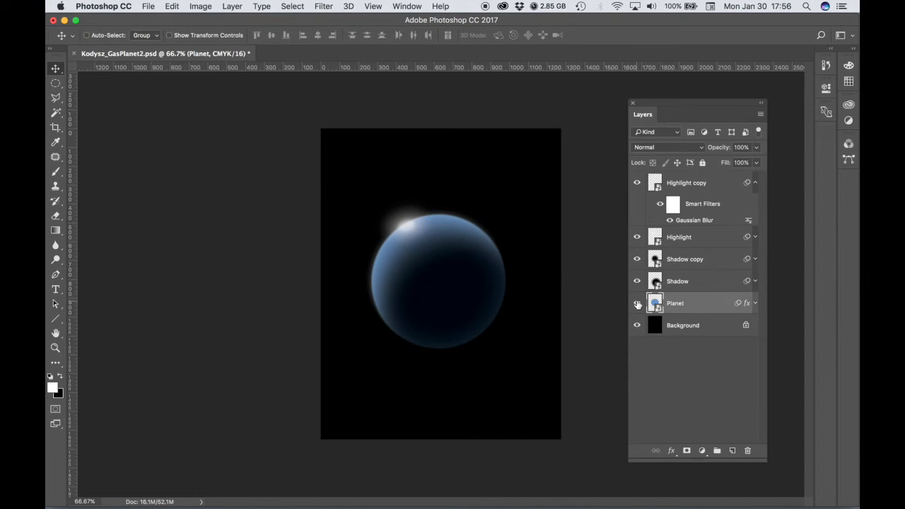
left_click(638, 303)
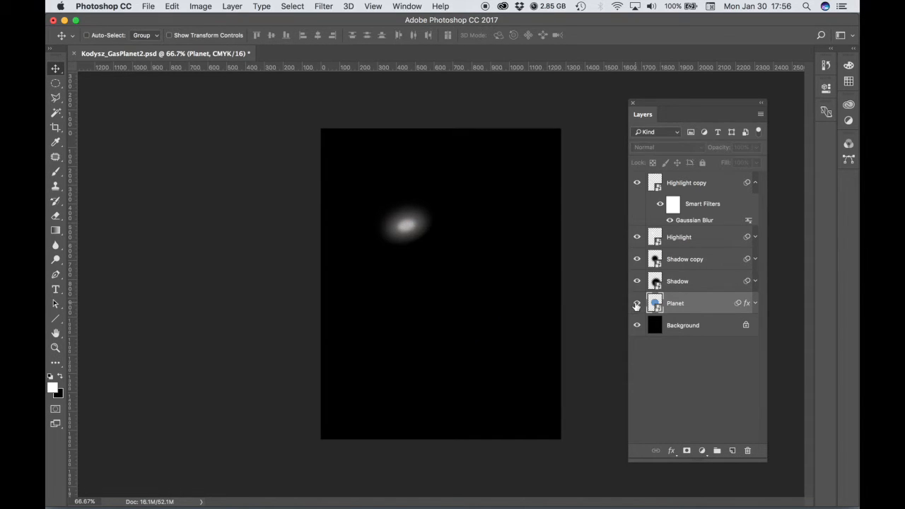
left_click(637, 302)
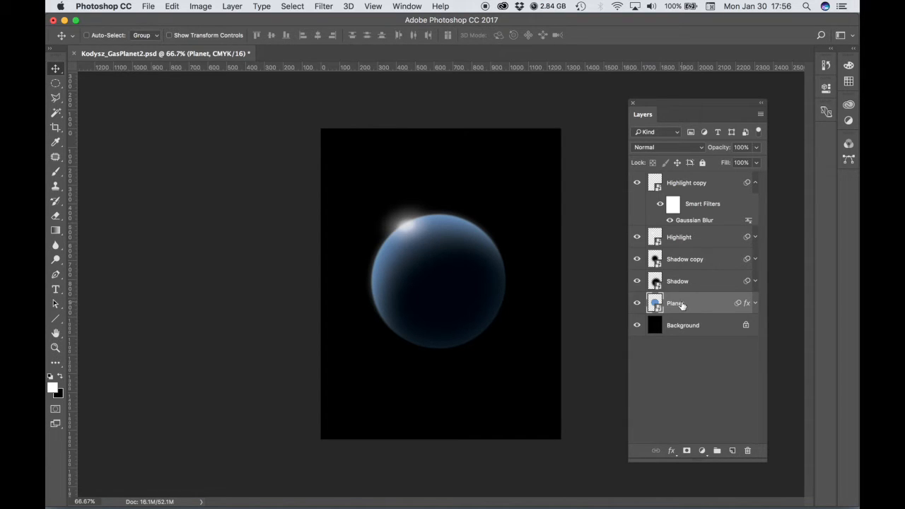
mouse_move(762, 306)
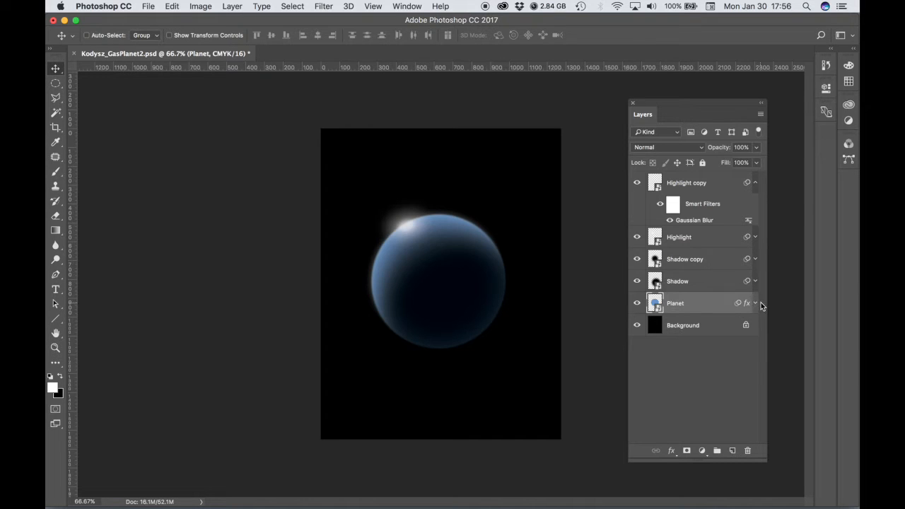
left_click(756, 303)
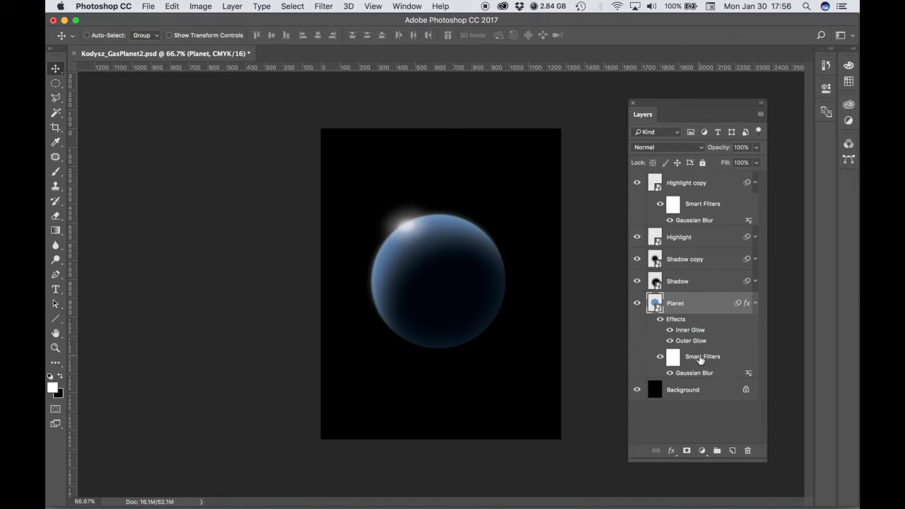
mouse_move(697, 336)
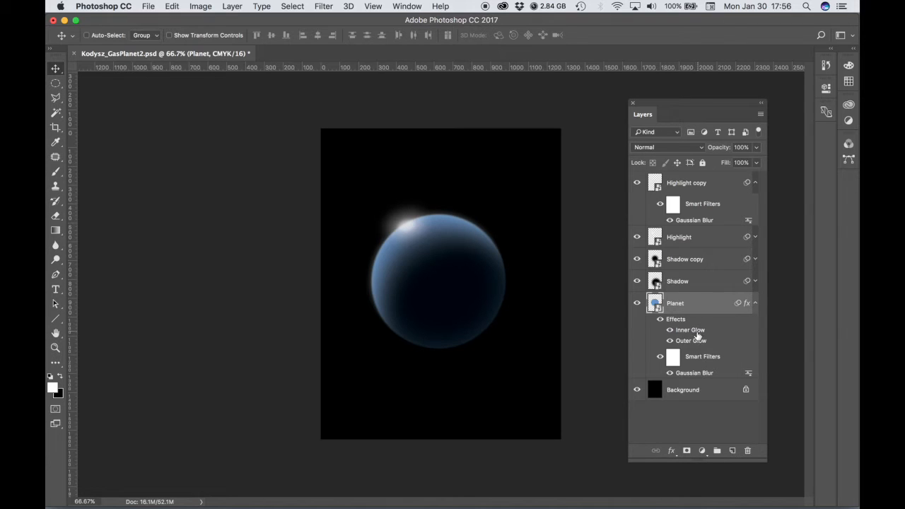
mouse_move(691, 330)
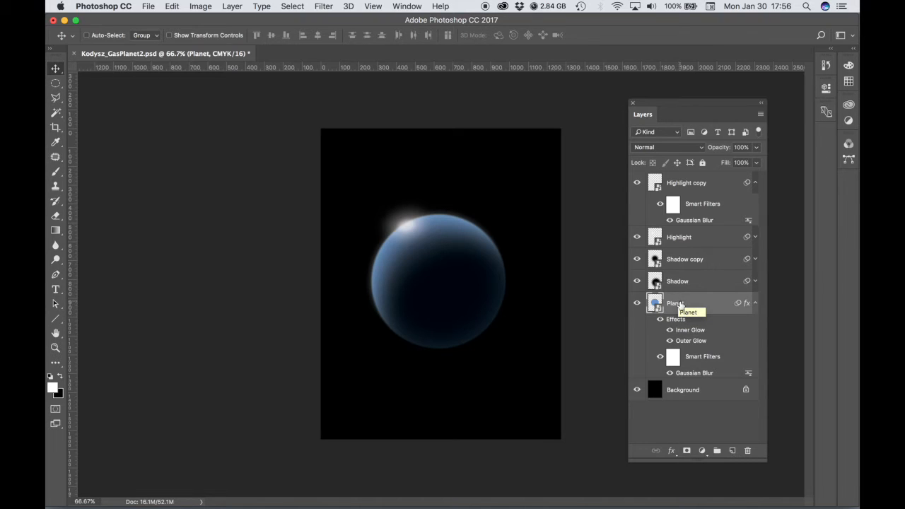
mouse_move(721, 305)
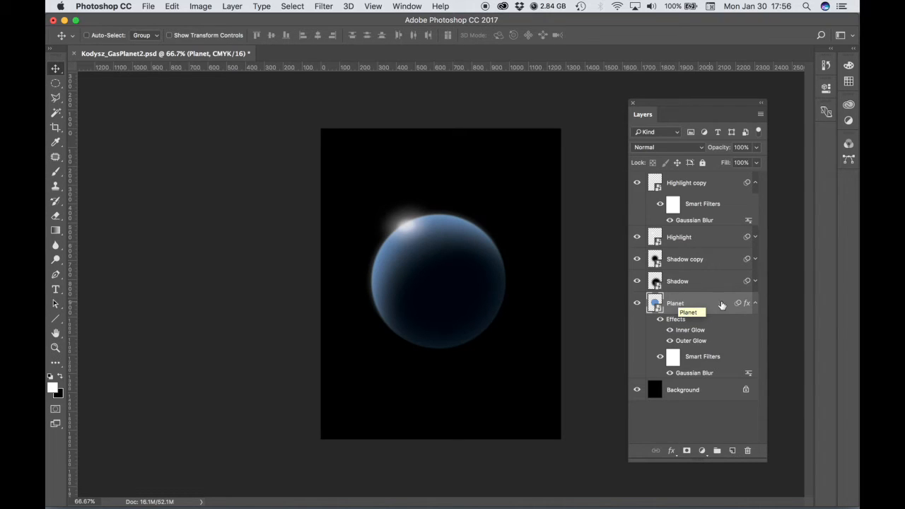
left_click(755, 302)
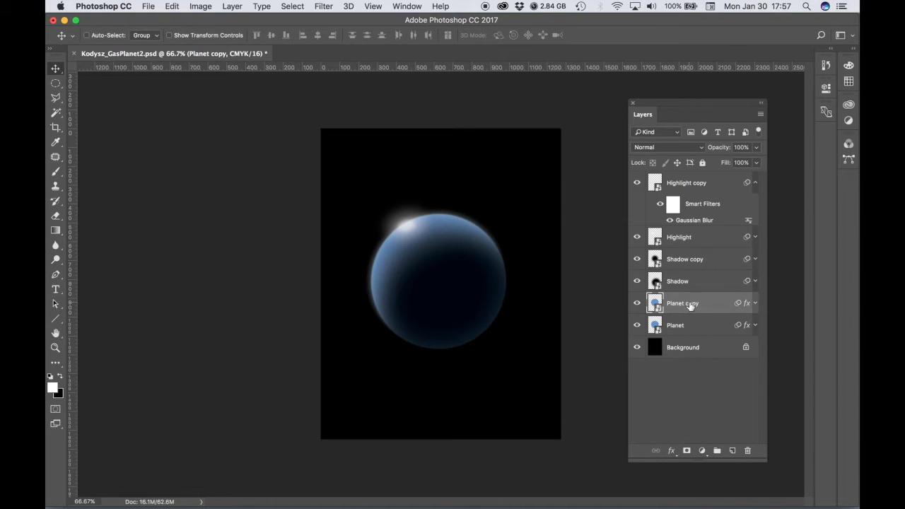
mouse_move(682, 303)
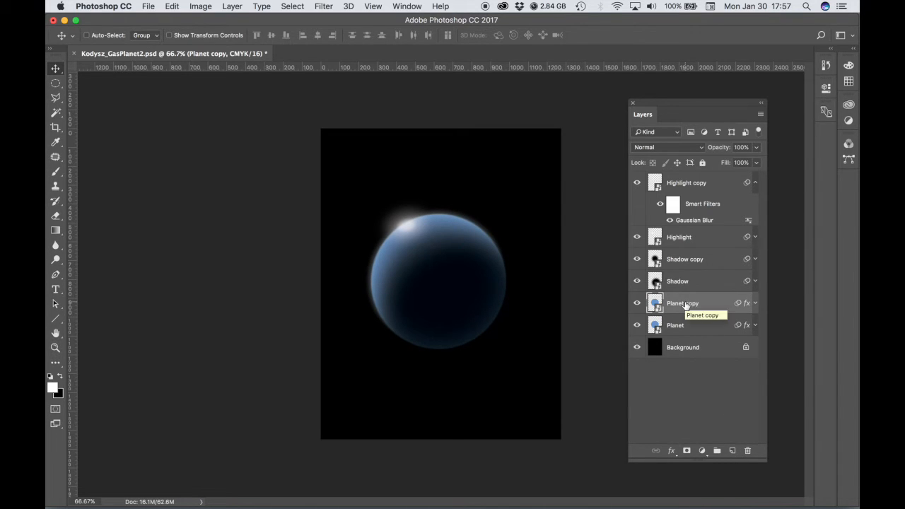
Bring up the layer options menu for Planet copy.
right_click(682, 303)
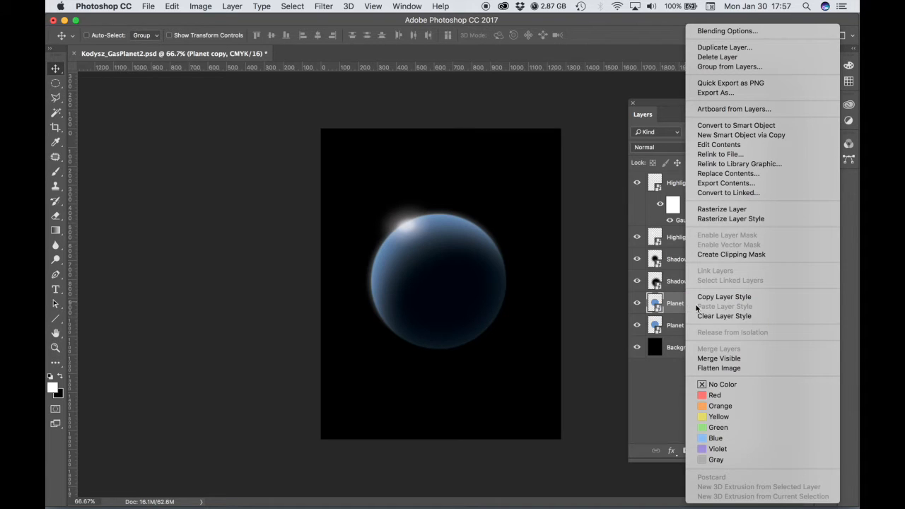
mouse_move(722, 209)
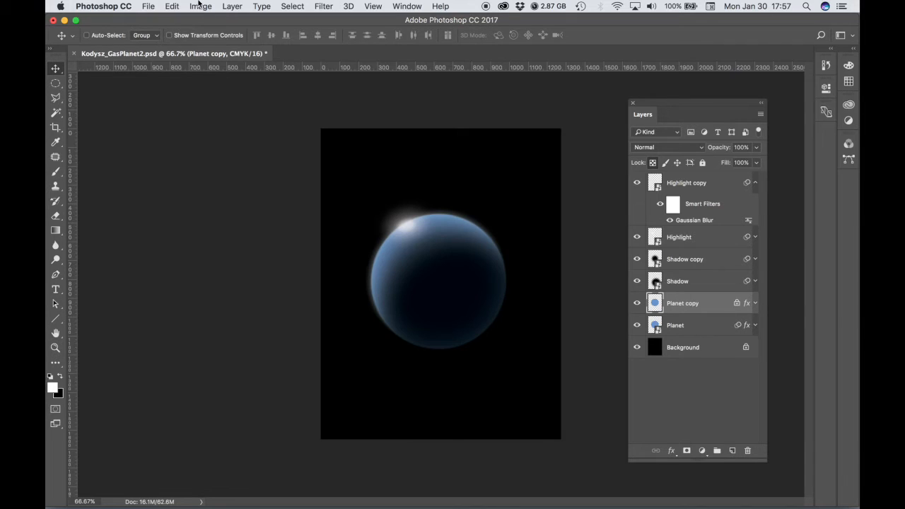
Fill the Planet copy layer with the bright red colour fb4258.
left_click(172, 6)
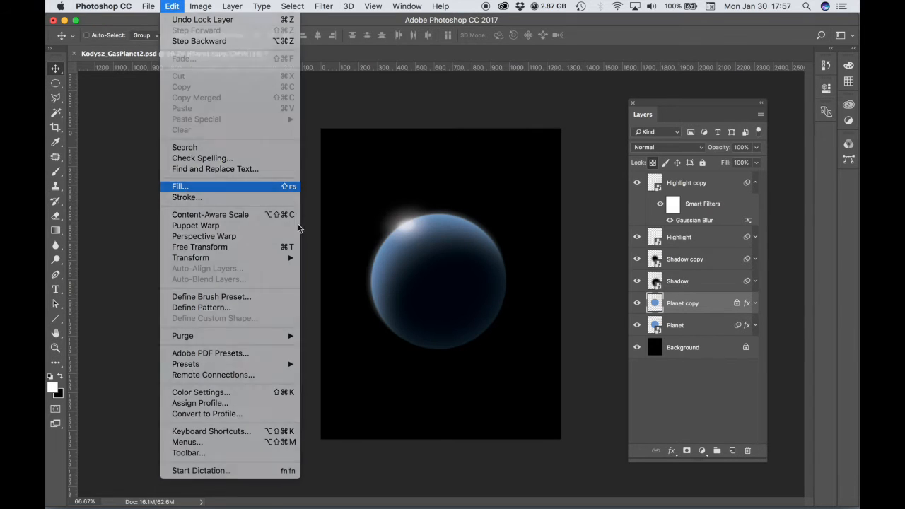
left_click(180, 186)
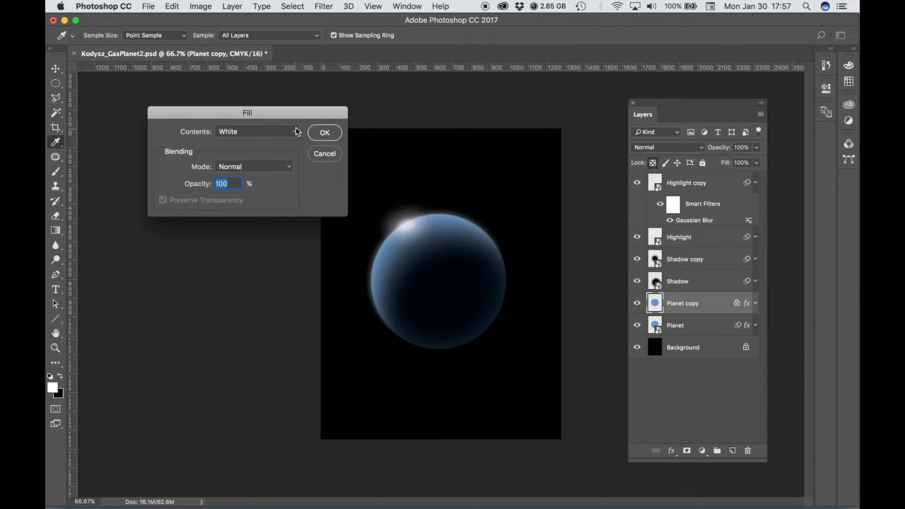
left_click(258, 131)
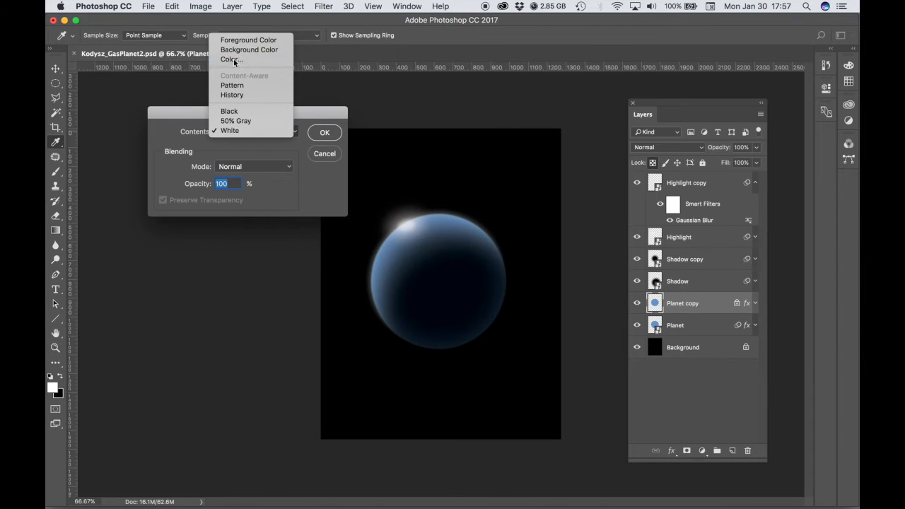
left_click(232, 59)
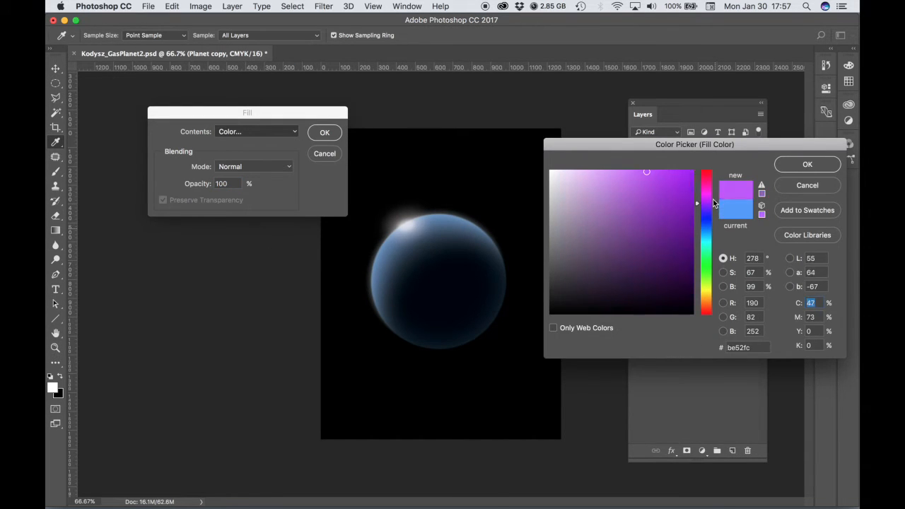
left_click(706, 175)
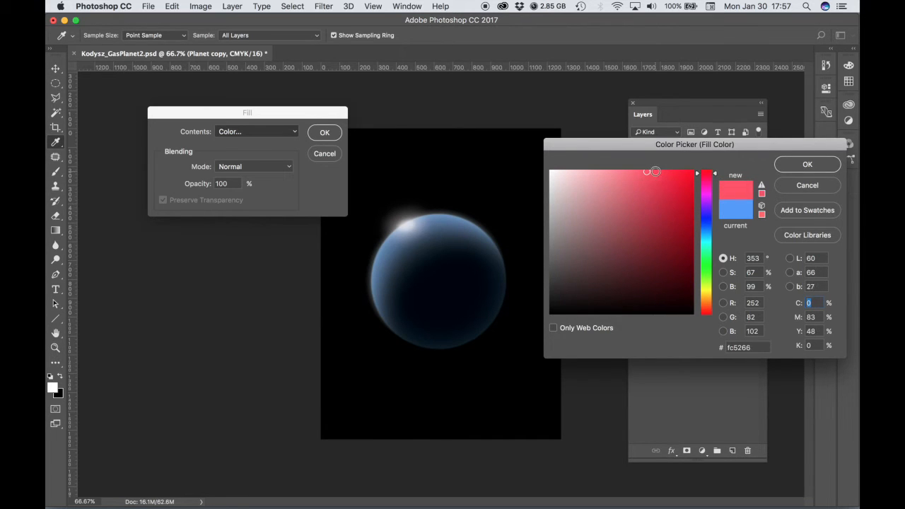
left_click(682, 198)
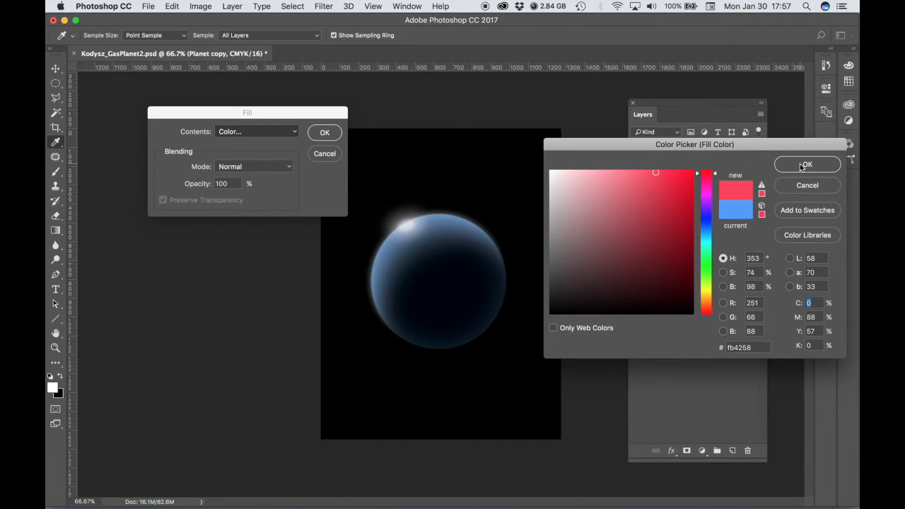
left_click(807, 164)
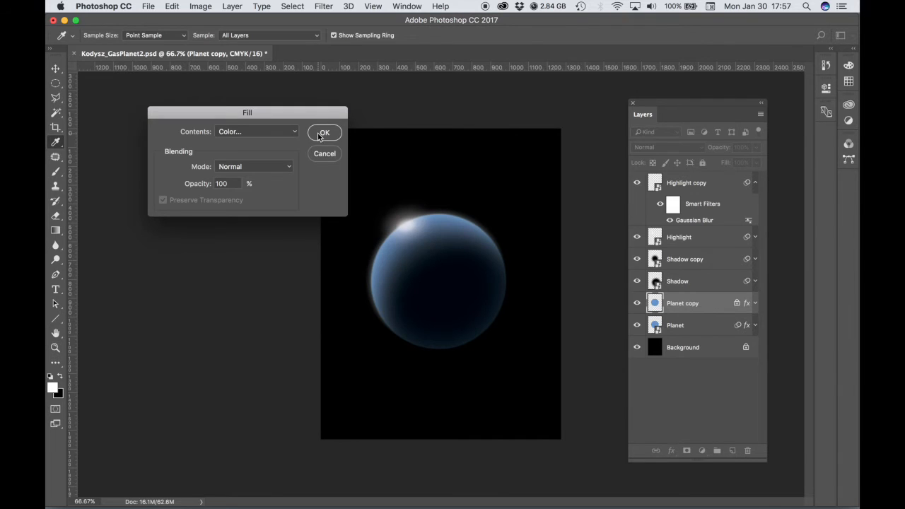
left_click(324, 133)
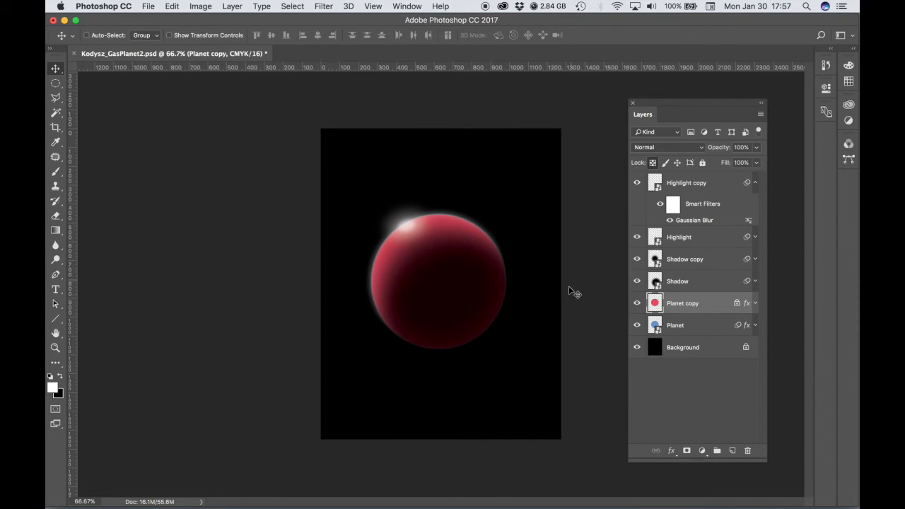
mouse_move(561, 315)
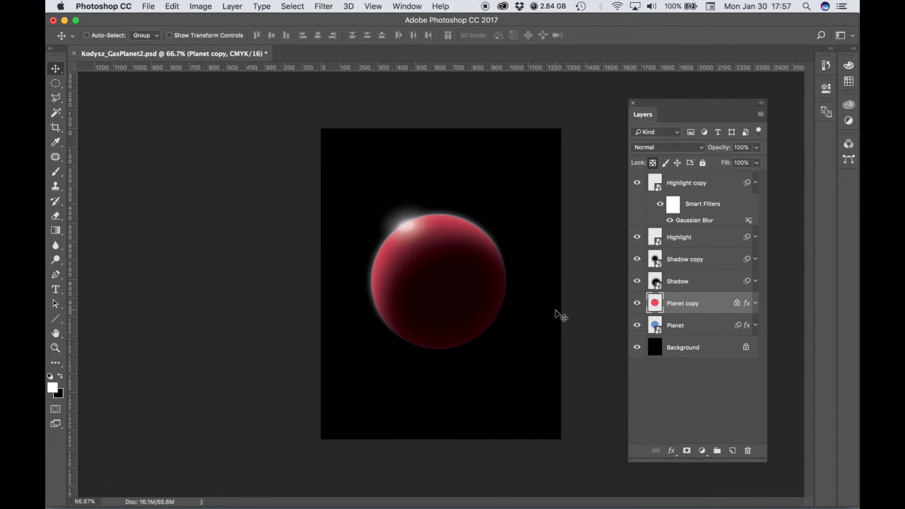
mouse_move(607, 350)
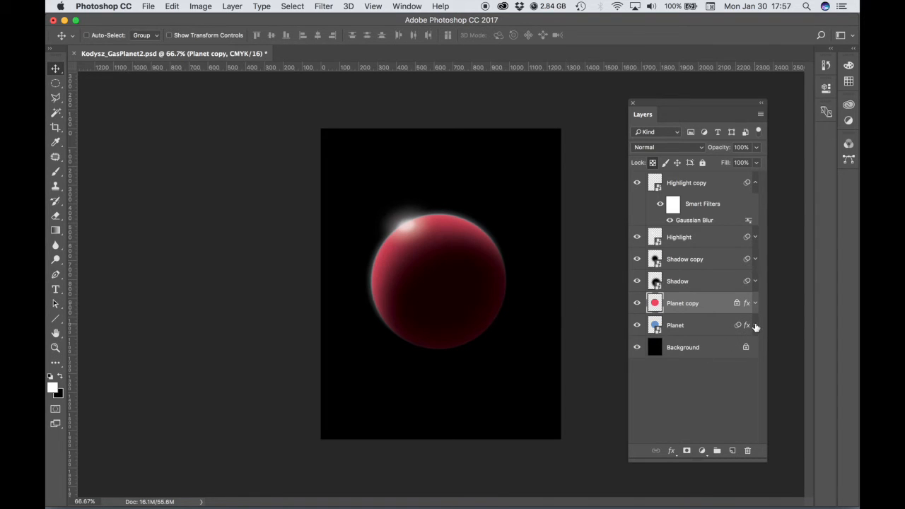
Expand Planet's effects, refill the unlocked Planet copy with the same red, then select Planet copy.
left_click(754, 325)
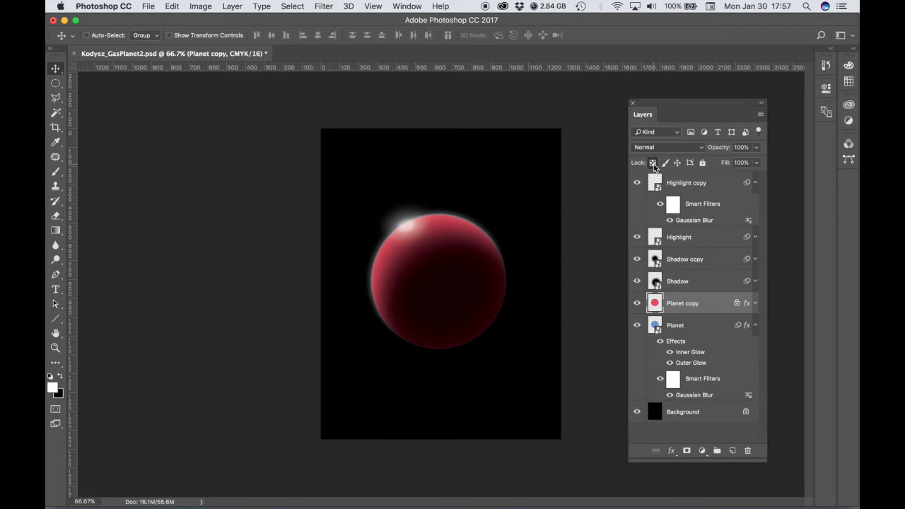
mouse_move(597, 216)
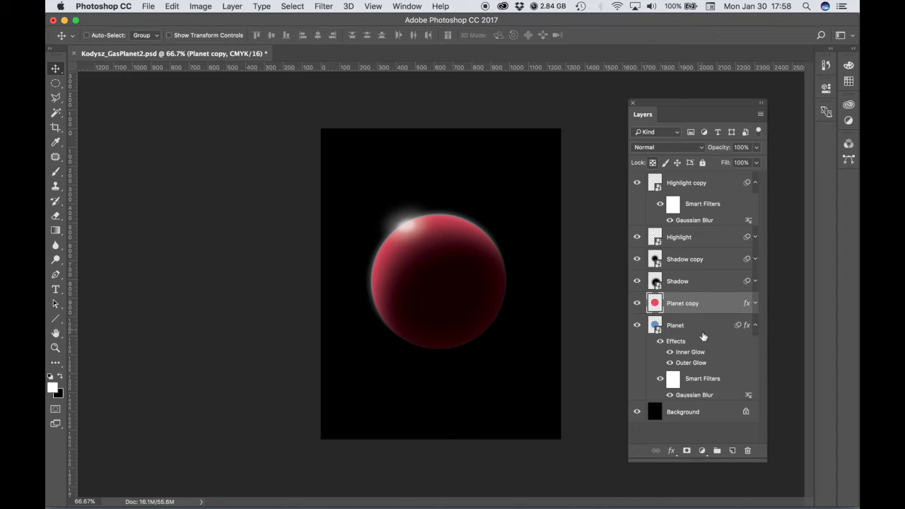
left_click(172, 6)
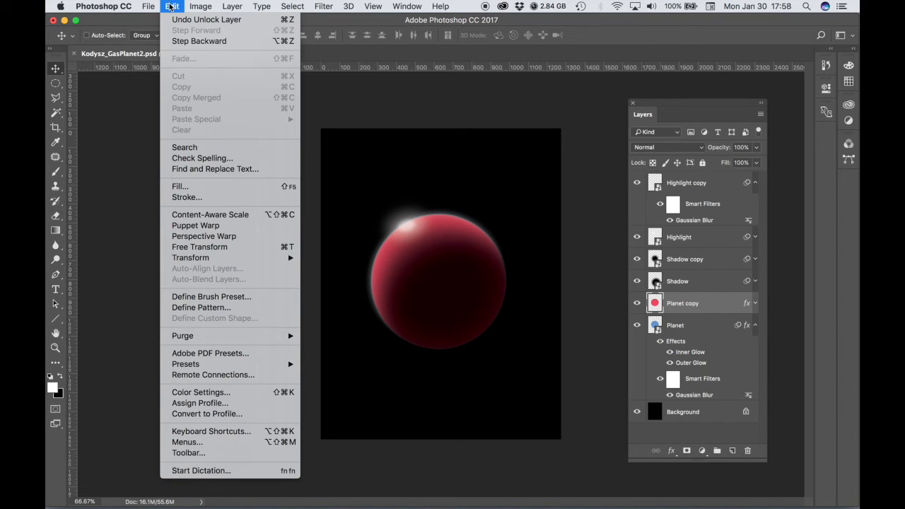
left_click(180, 186)
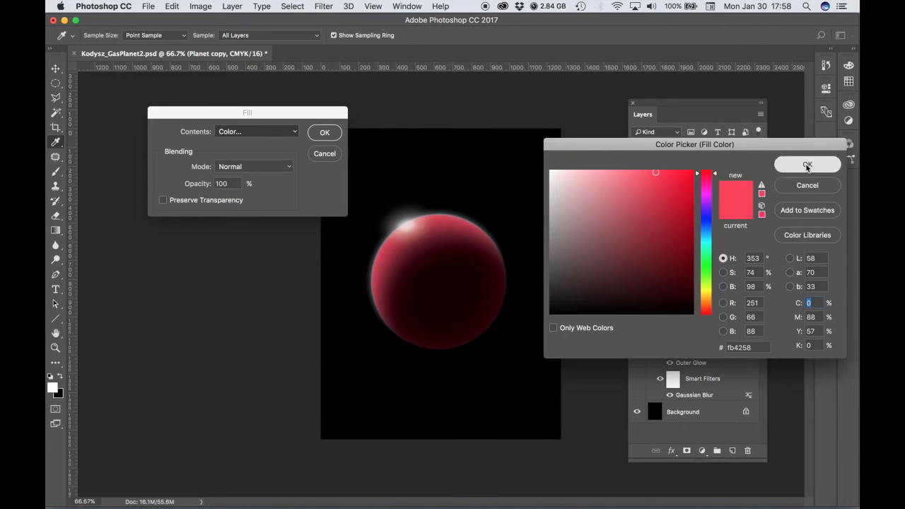
left_click(807, 165)
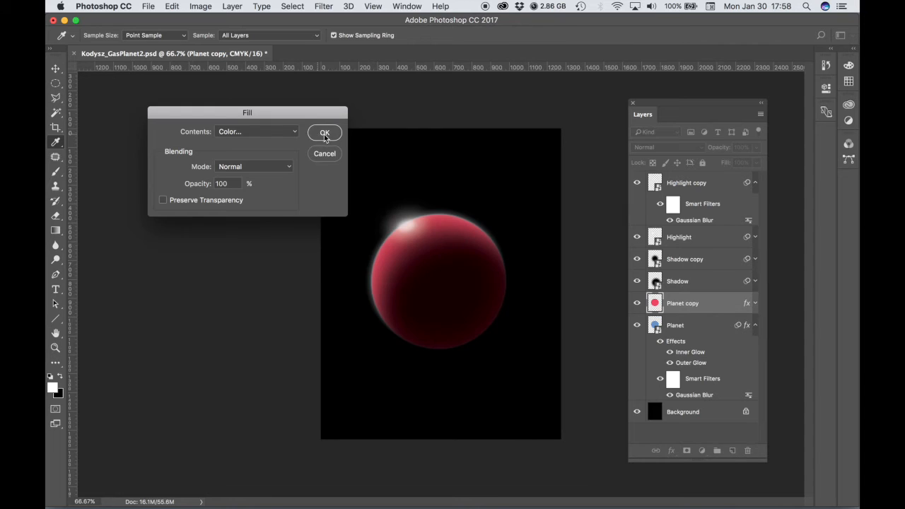
left_click(325, 133)
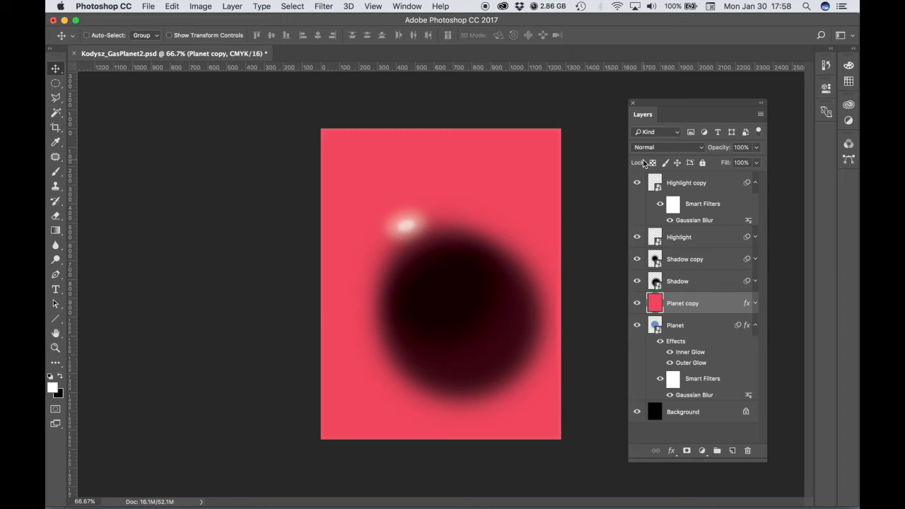
mouse_move(533, 149)
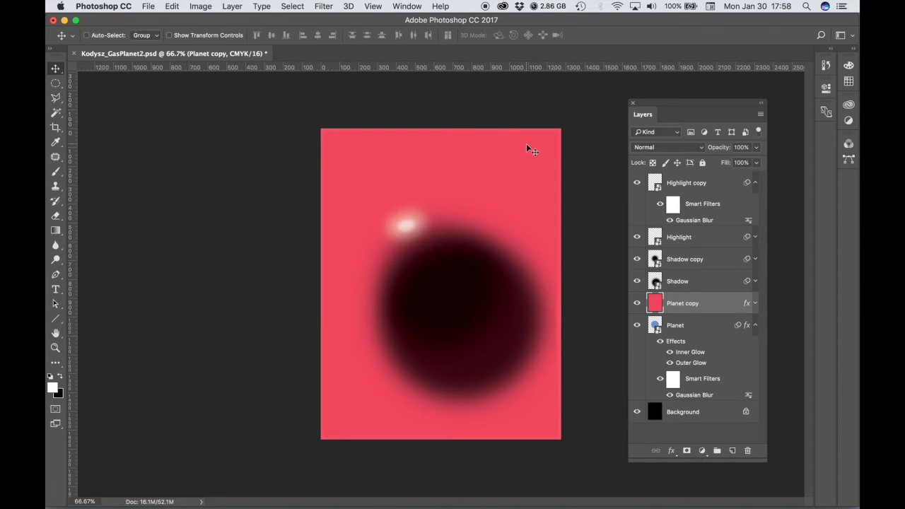
mouse_move(574, 288)
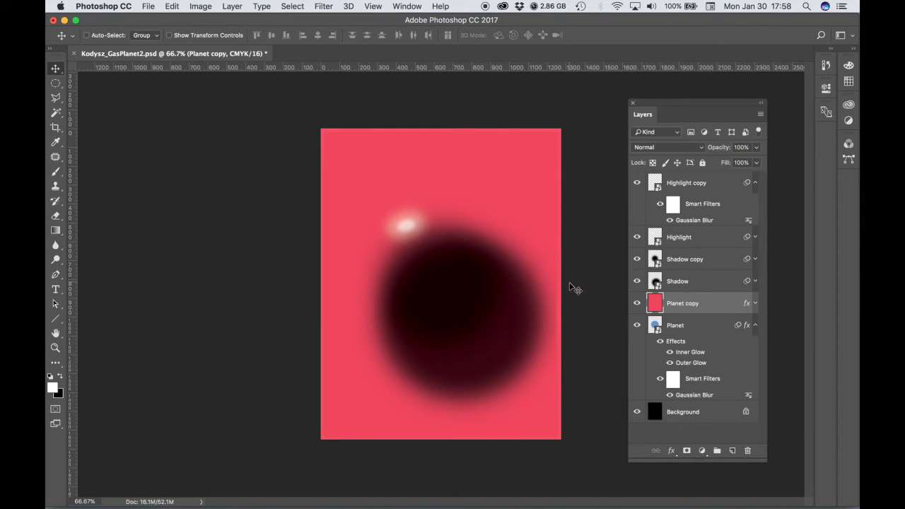
mouse_move(577, 312)
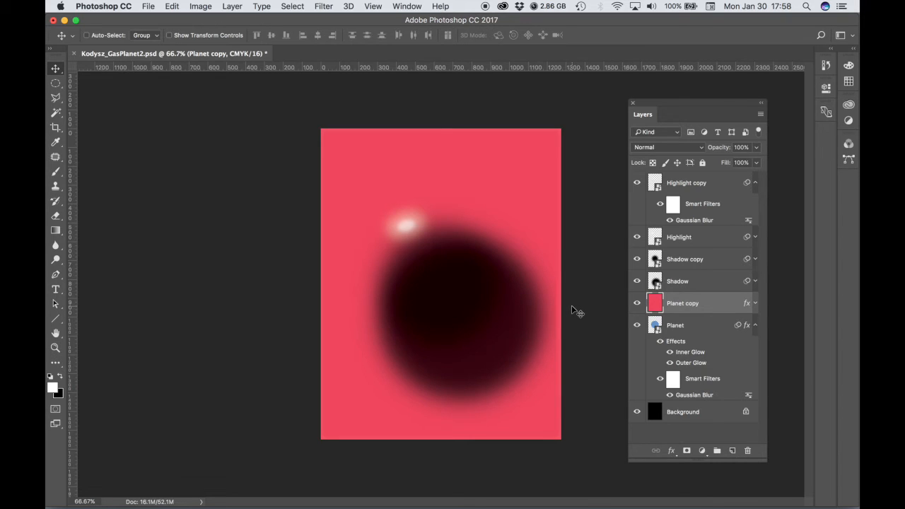
mouse_move(668, 313)
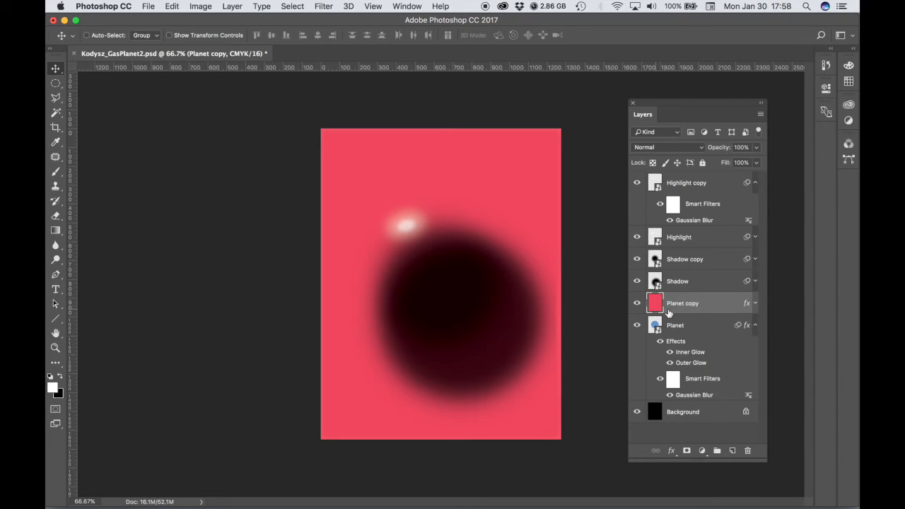
left_click(636, 303)
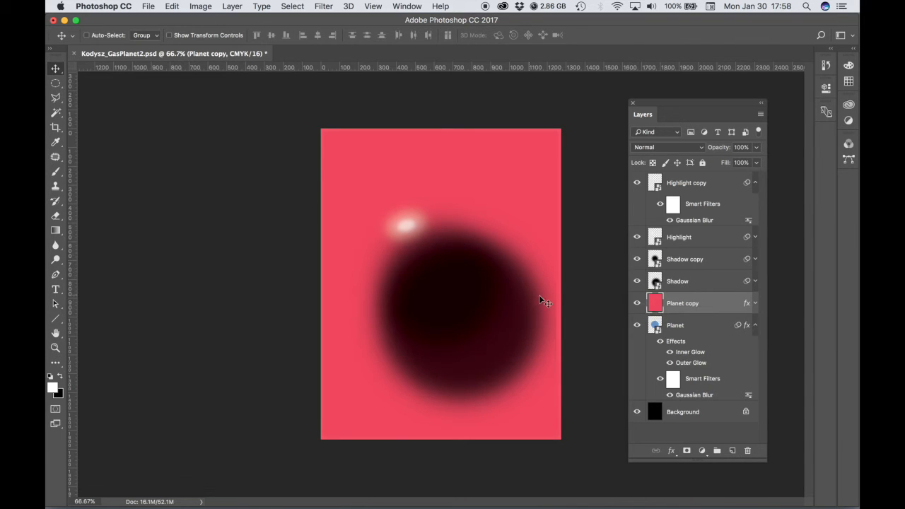
mouse_move(495, 290)
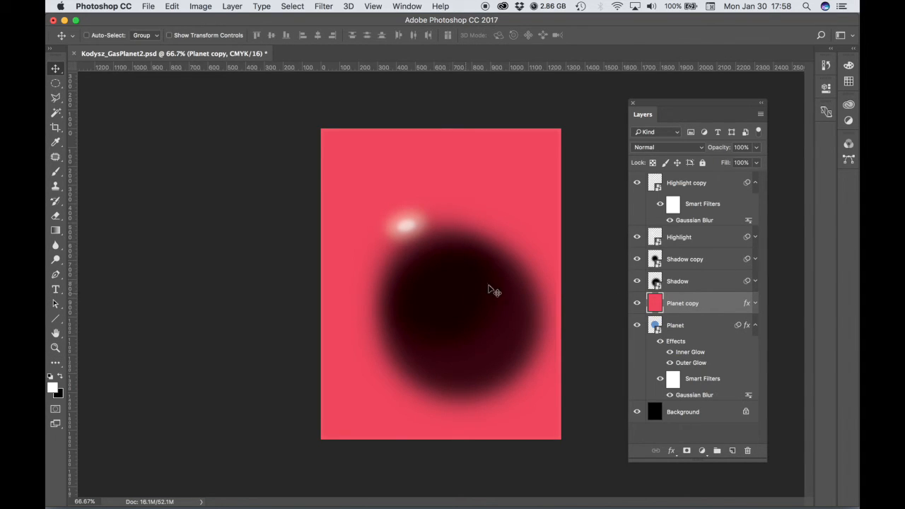
mouse_move(485, 313)
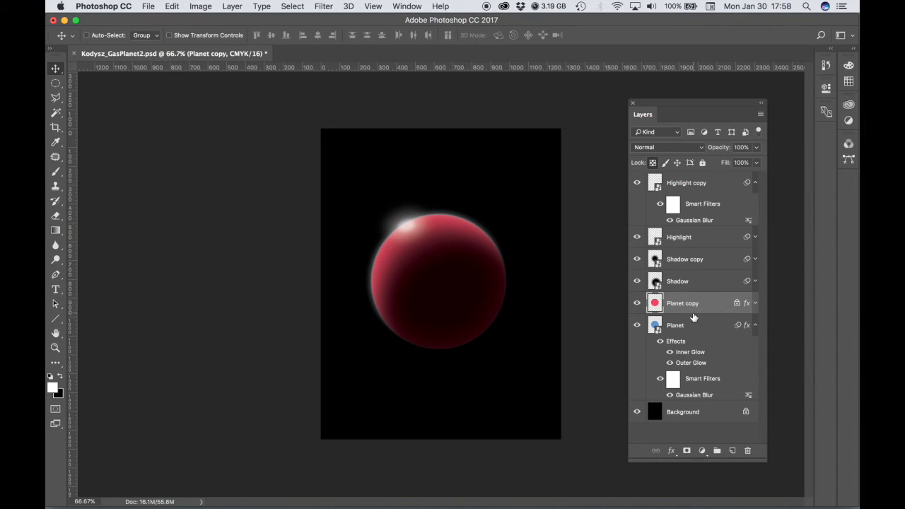
mouse_move(715, 346)
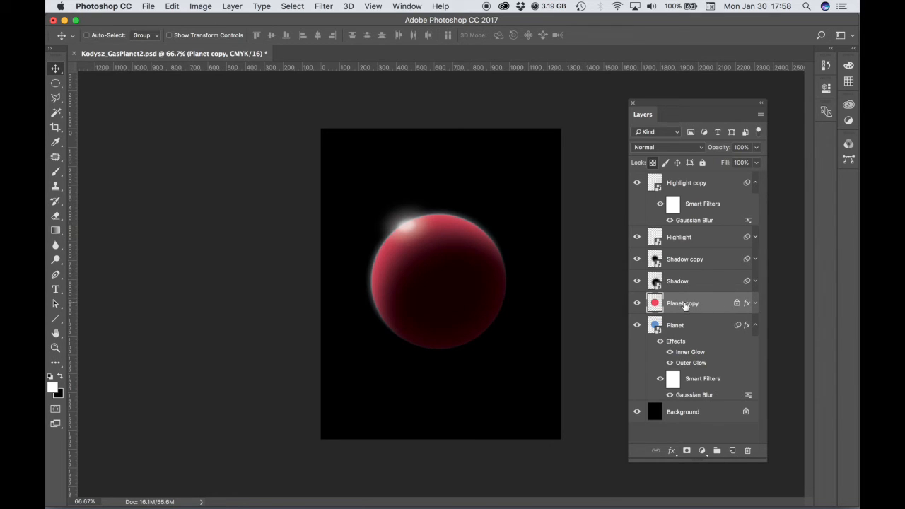
mouse_move(683, 303)
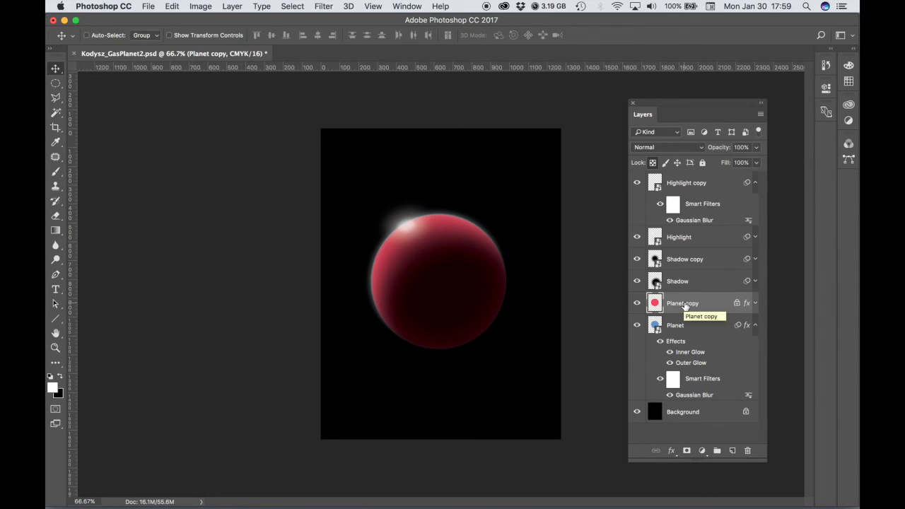
Convert the Planet copy layer into a smart object.
right_click(683, 303)
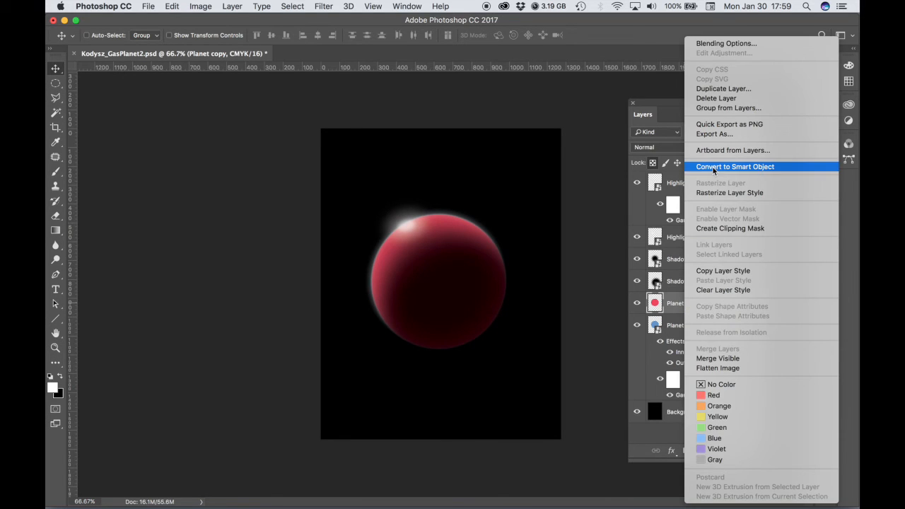
left_click(736, 167)
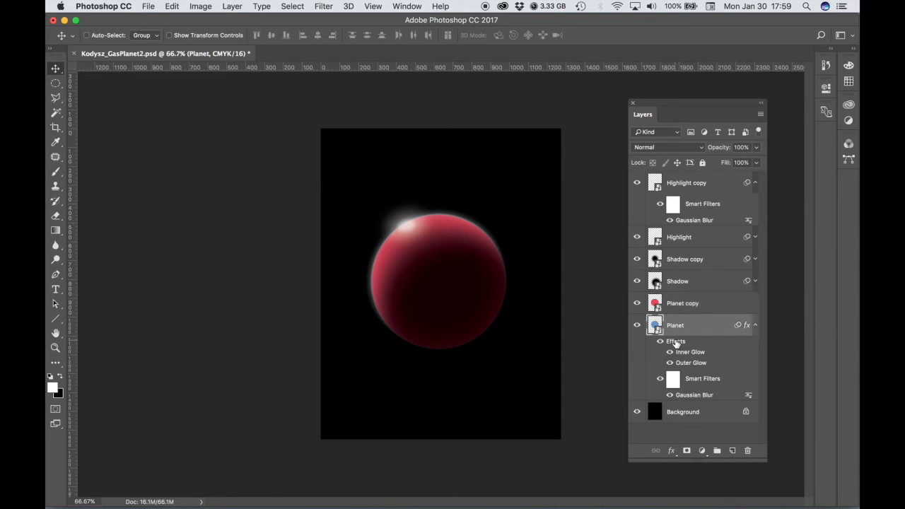
mouse_move(690, 326)
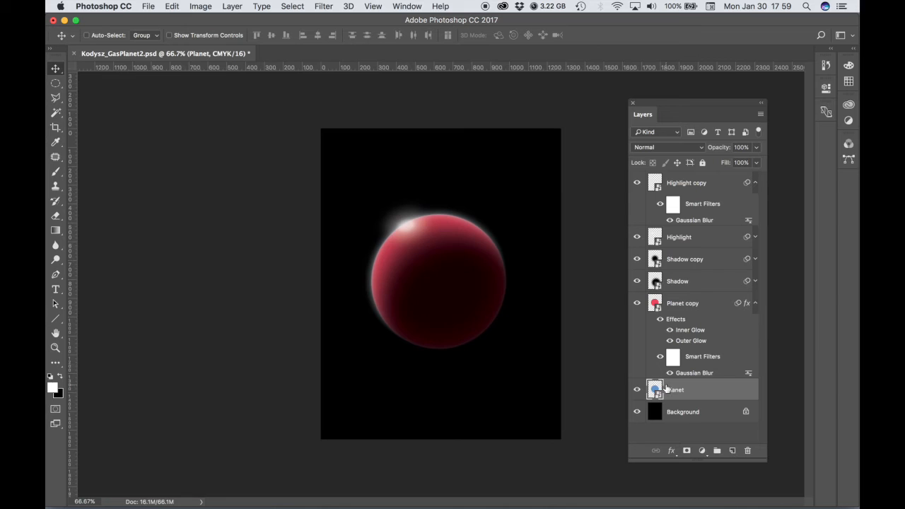
Delete the original Planet layer and hide Planet copy's blur Smart Filter.
left_click_drag(676, 390, 683, 422)
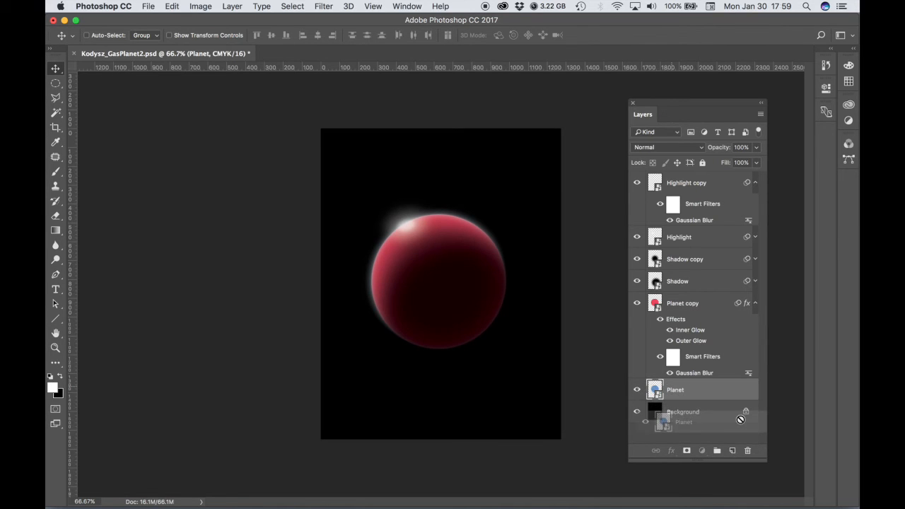
left_click(748, 450)
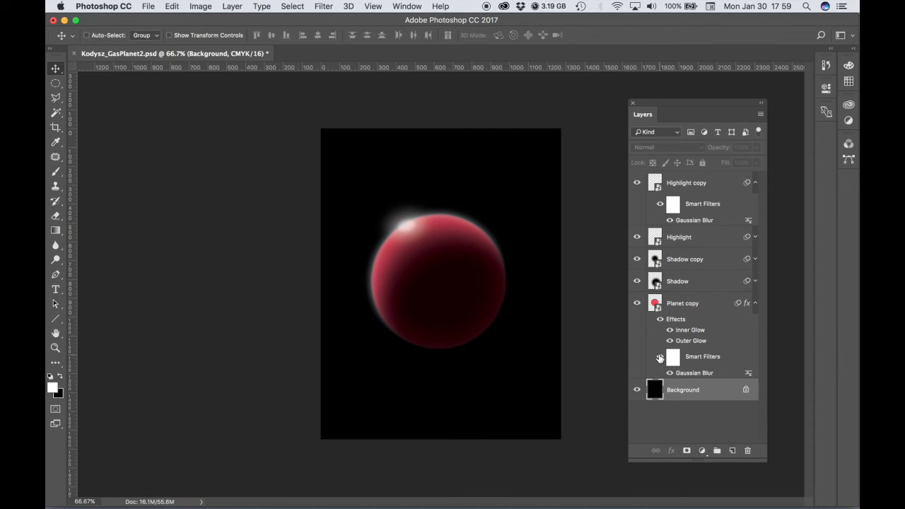
left_click(682, 303)
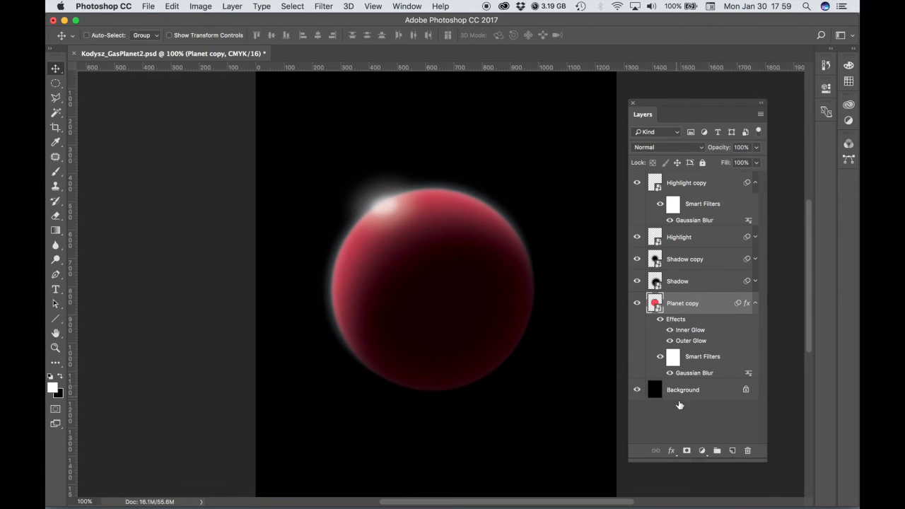
left_click(660, 357)
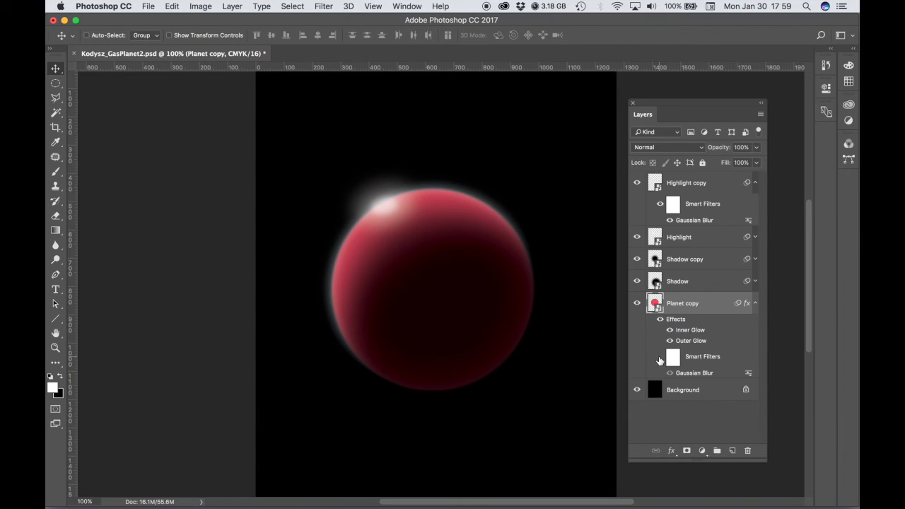
left_click(660, 361)
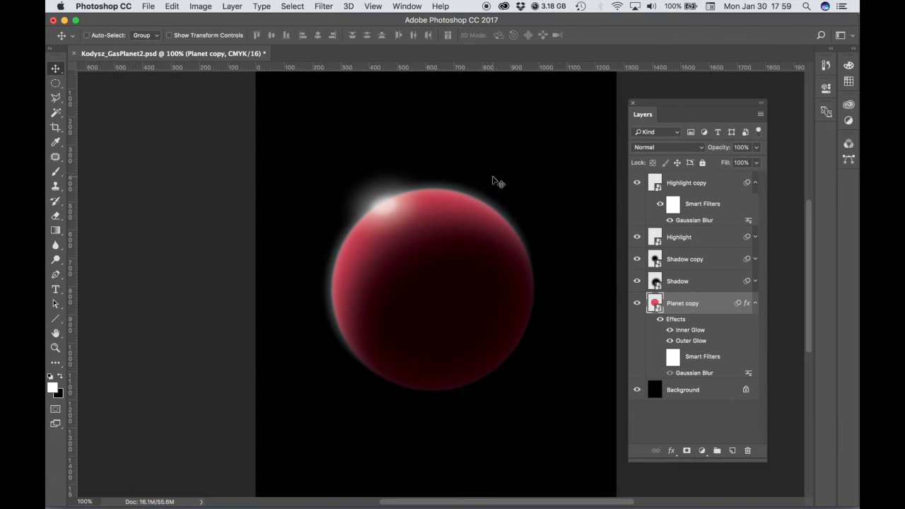
mouse_move(506, 175)
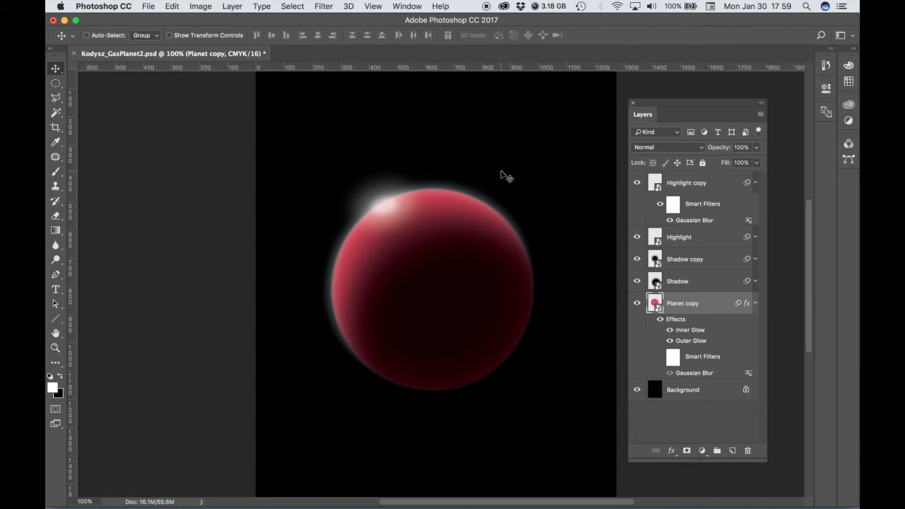
mouse_move(127, 69)
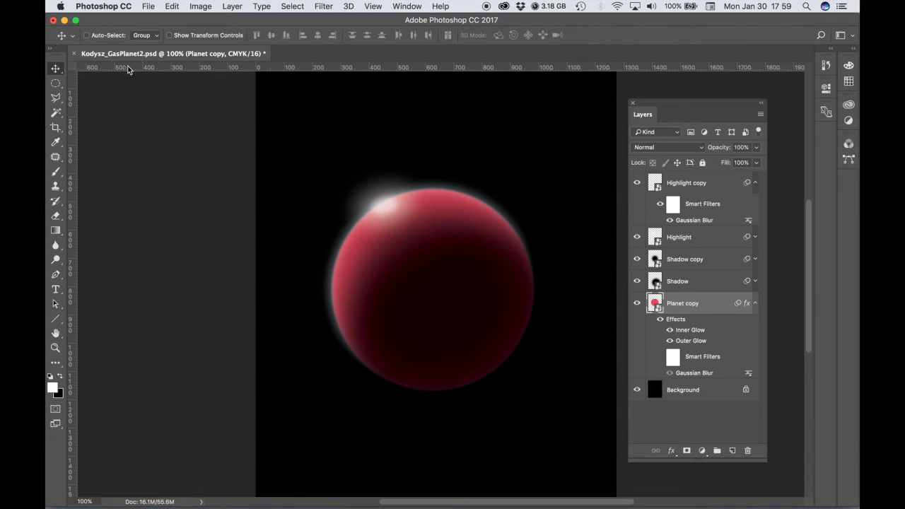
mouse_move(349, 133)
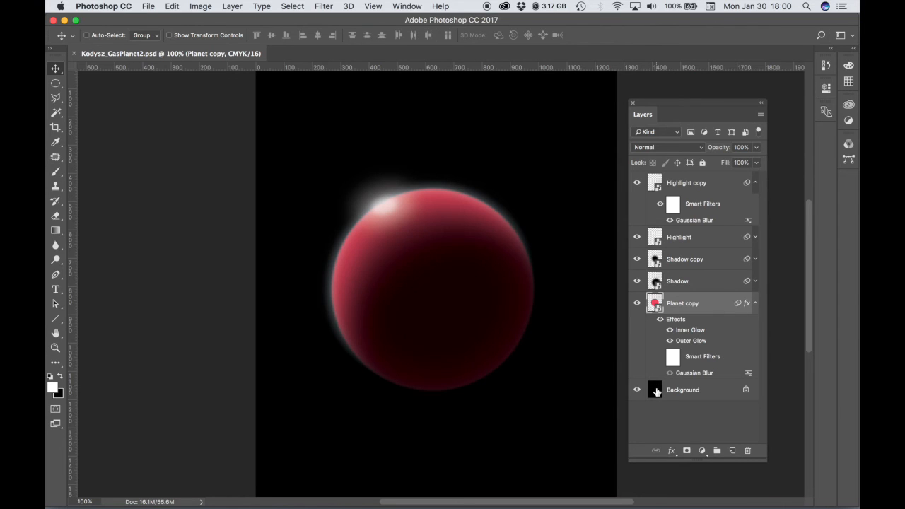
mouse_move(654, 390)
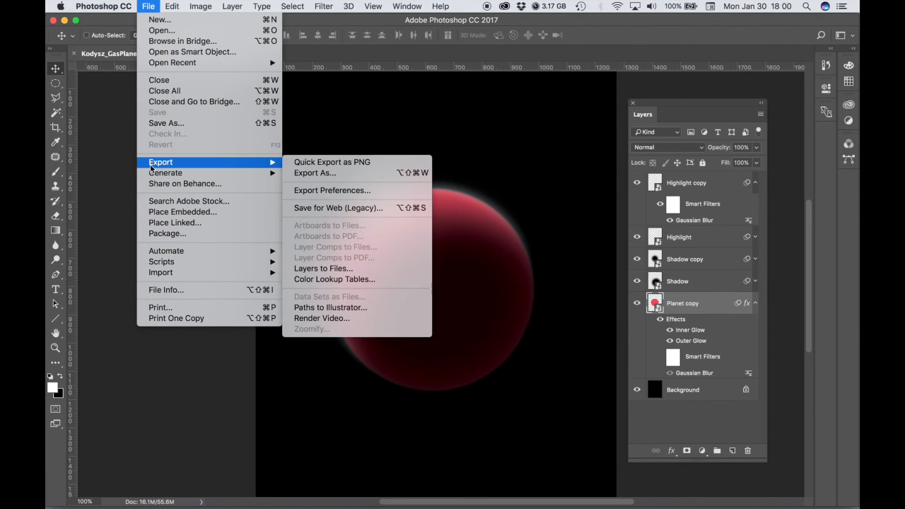
mouse_move(338, 208)
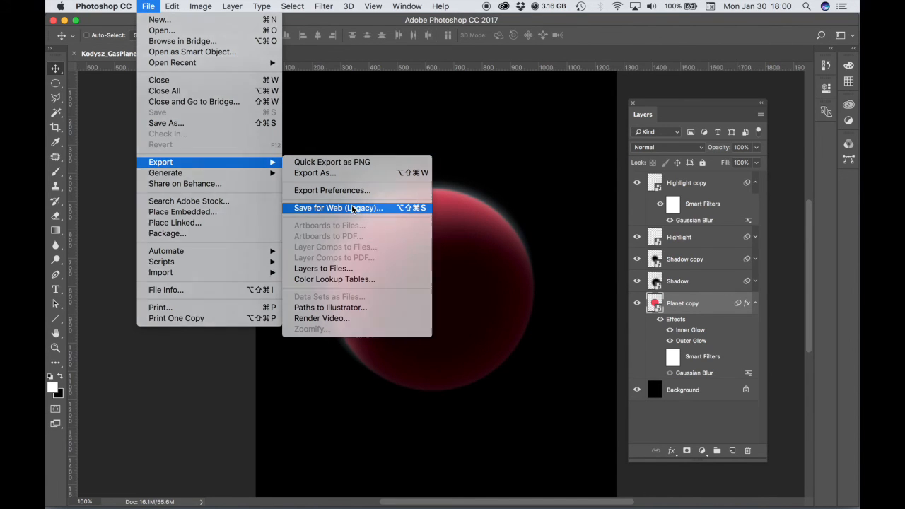
Export the red planet via Save for Web as maximum-quality Kodysz_GasPlanet2.jpg.
left_click(338, 208)
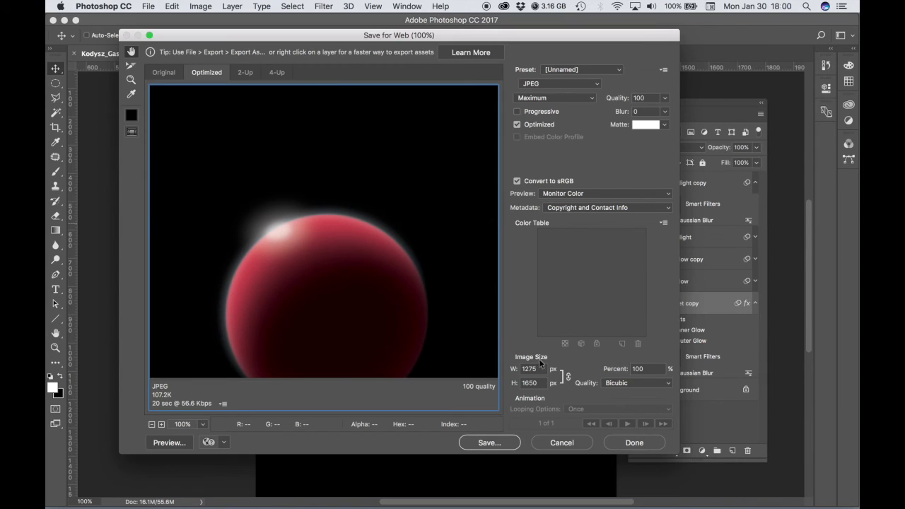
mouse_move(558, 101)
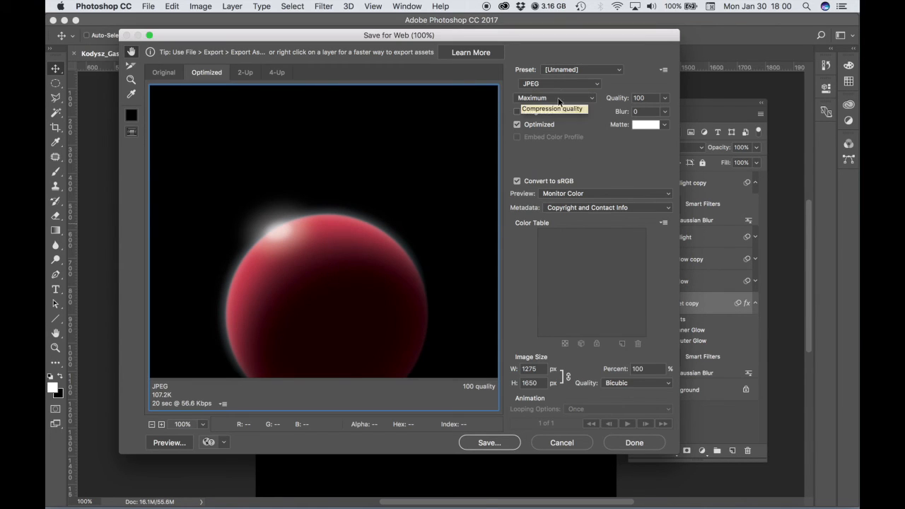
mouse_move(516, 416)
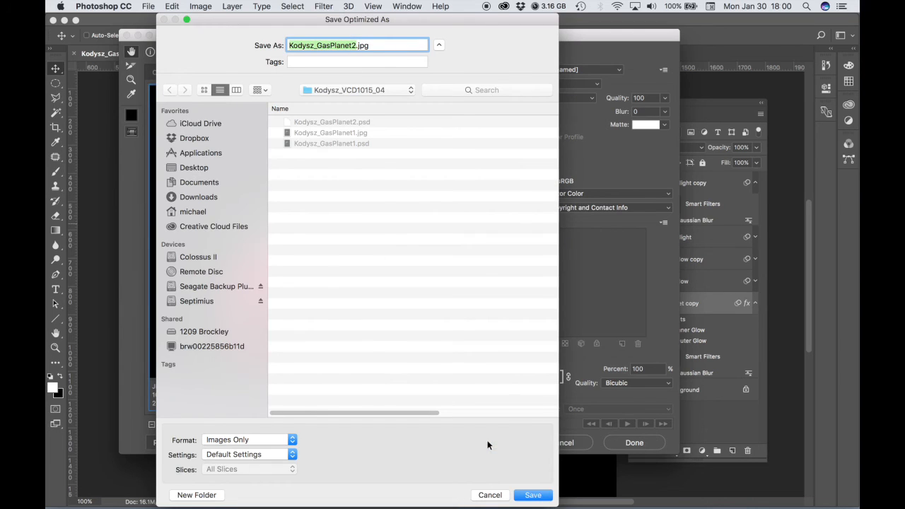
mouse_move(384, 157)
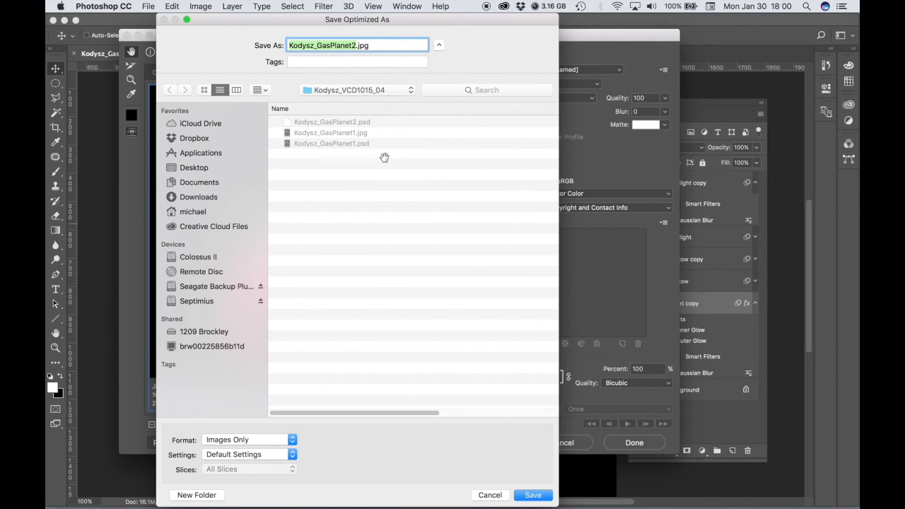
mouse_move(400, 153)
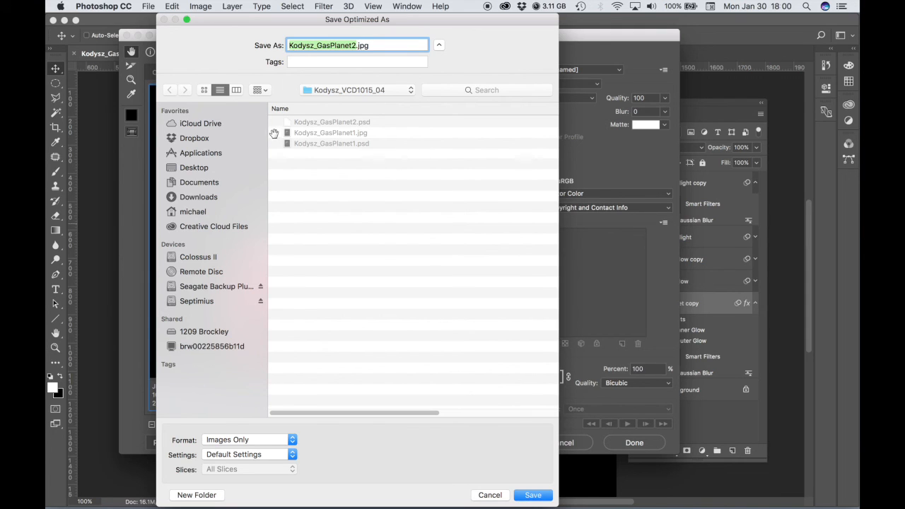
mouse_move(509, 447)
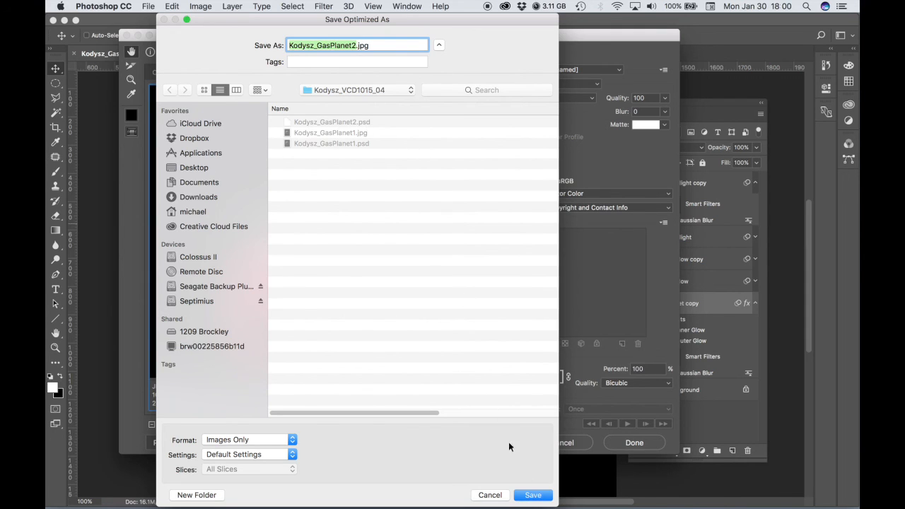
left_click(532, 495)
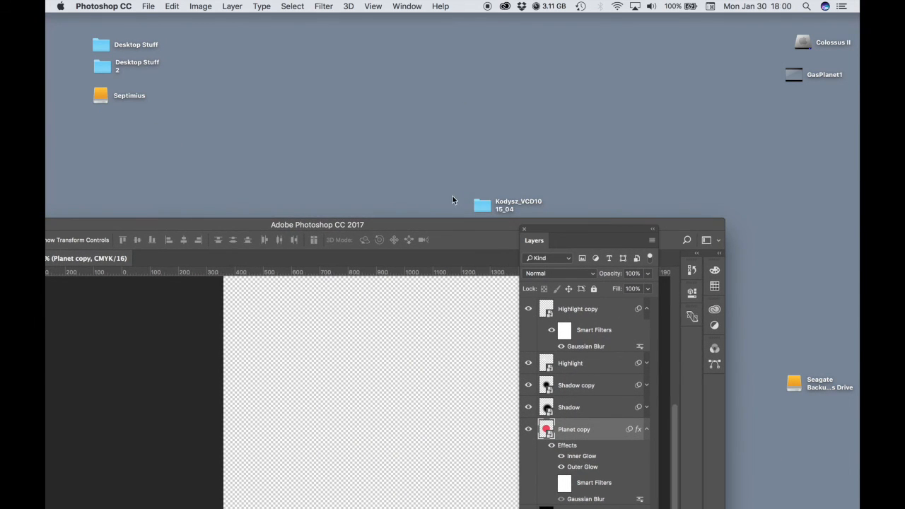
Open the project folder, preview both planet PSDs, and select both planet JPEGs.
double_click(482, 205)
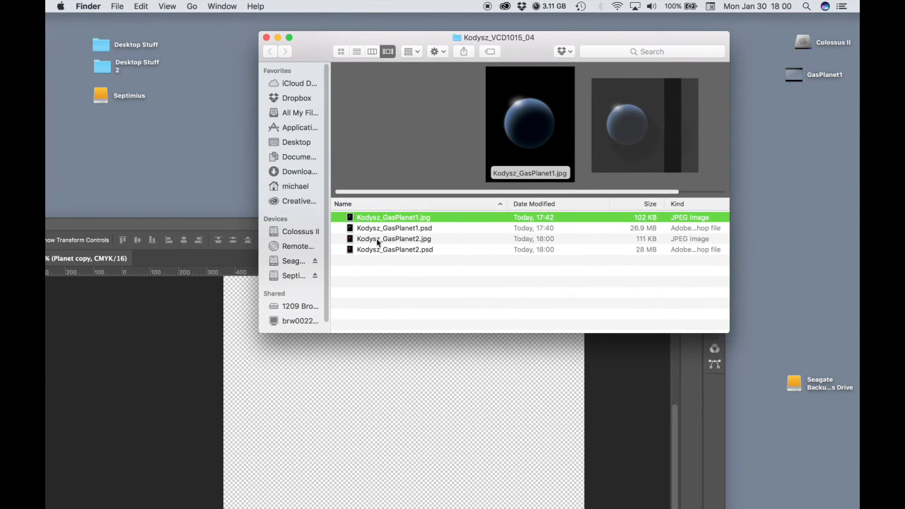
left_click(394, 227)
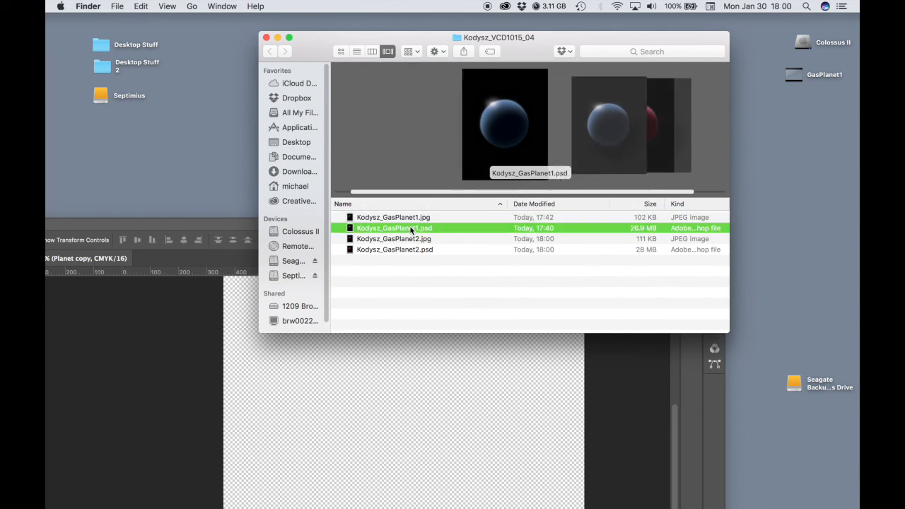
left_click(394, 250)
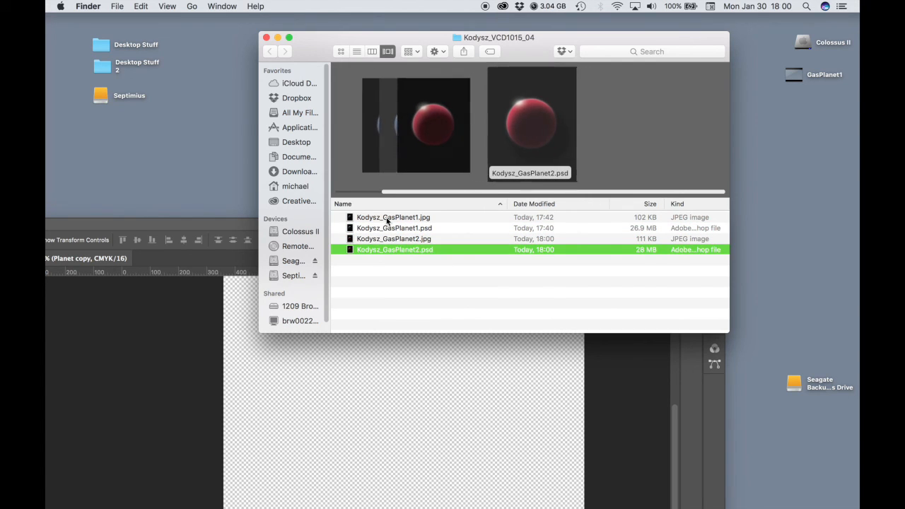
left_click(394, 217)
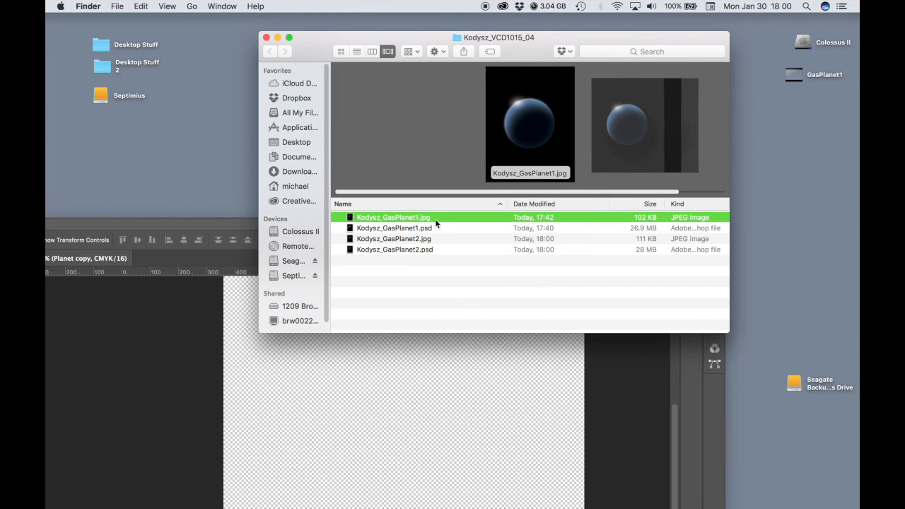
mouse_move(444, 230)
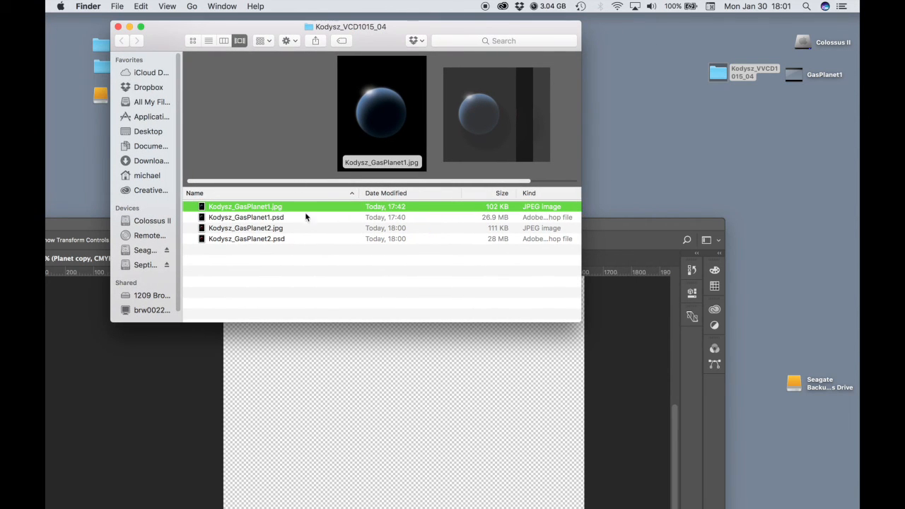
mouse_move(273, 230)
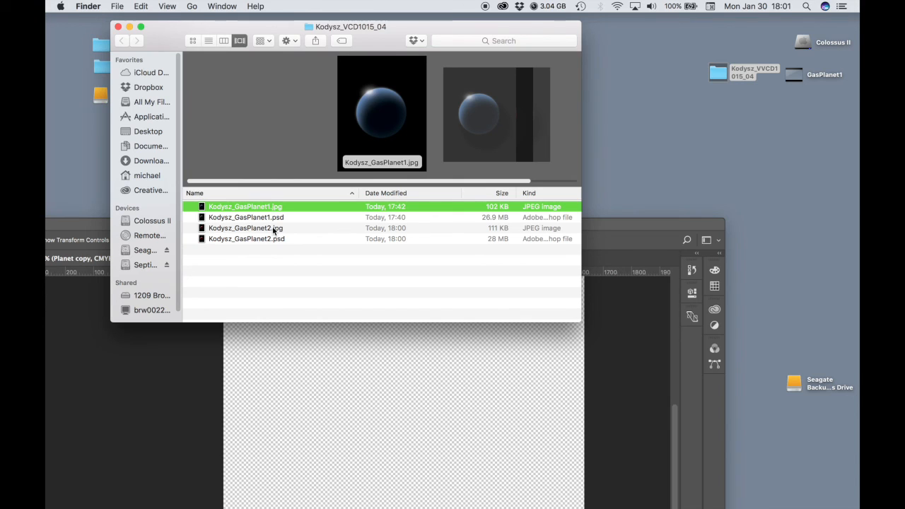
left_click(245, 228)
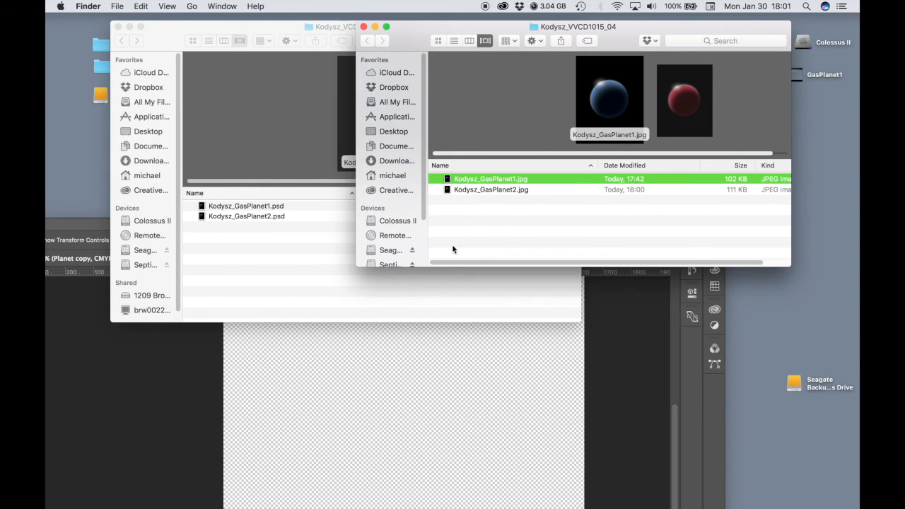
mouse_move(452, 98)
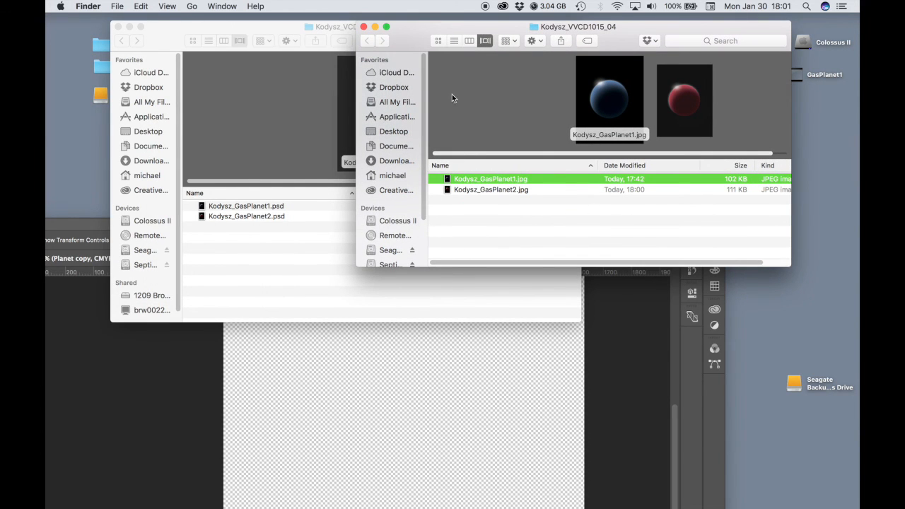